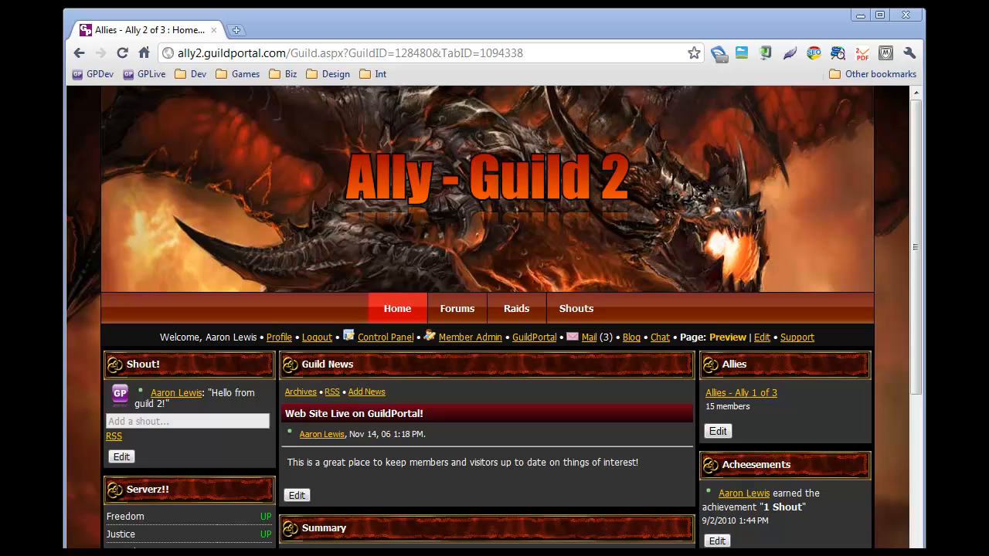
{"action": "mouse_move", "coordinate": [333, 208]}
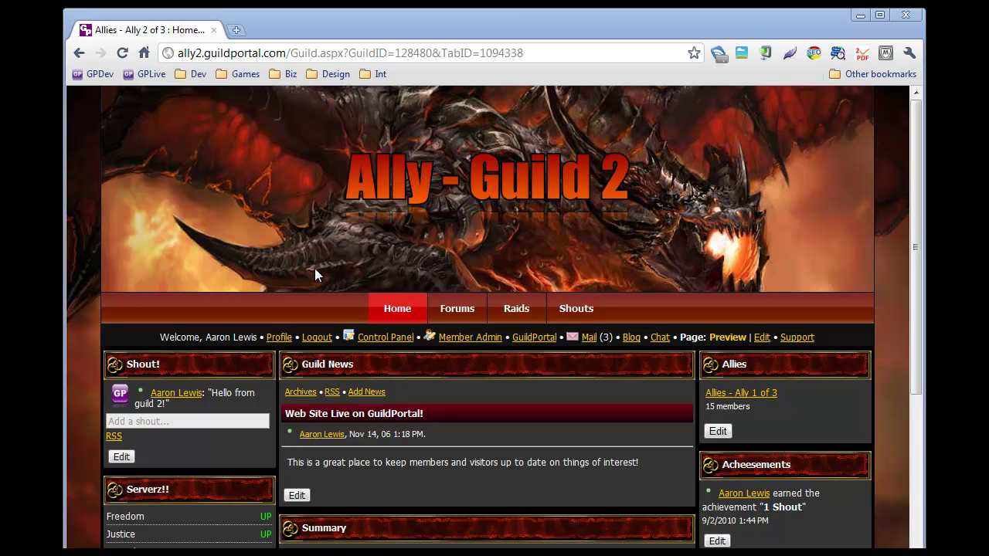
{"action": "mouse_move", "coordinate": [225, 249]}
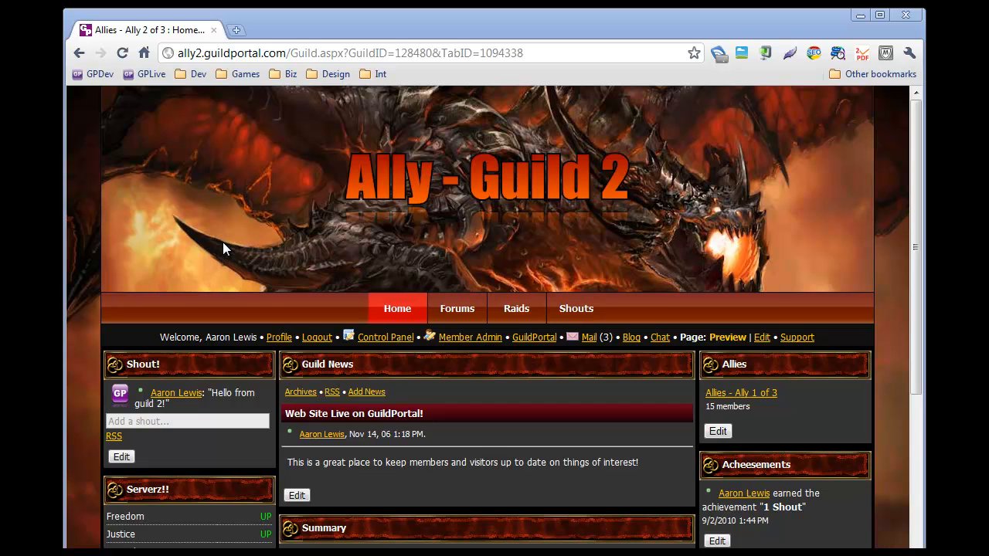
{"action": "mouse_move", "coordinate": [219, 233]}
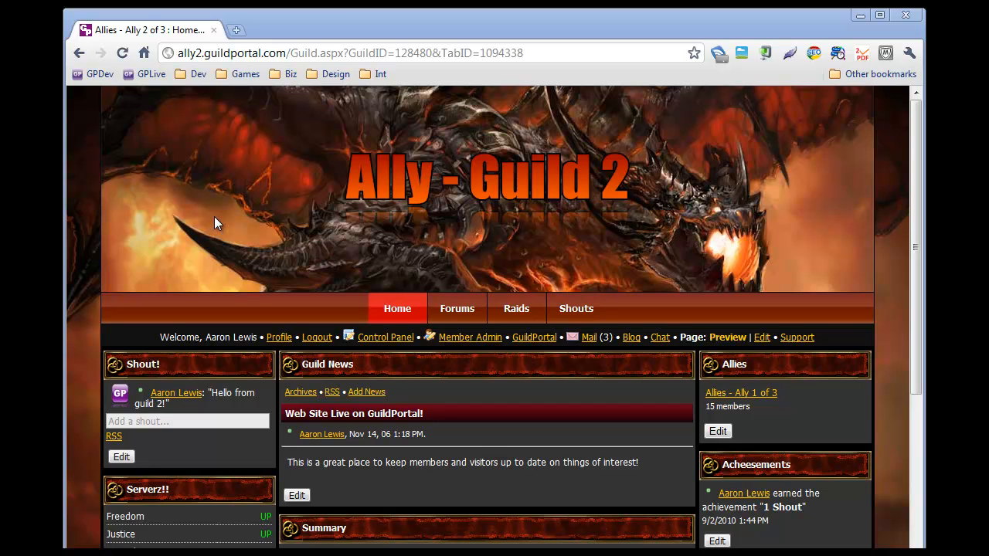
{"action": "mouse_move", "coordinate": [236, 217]}
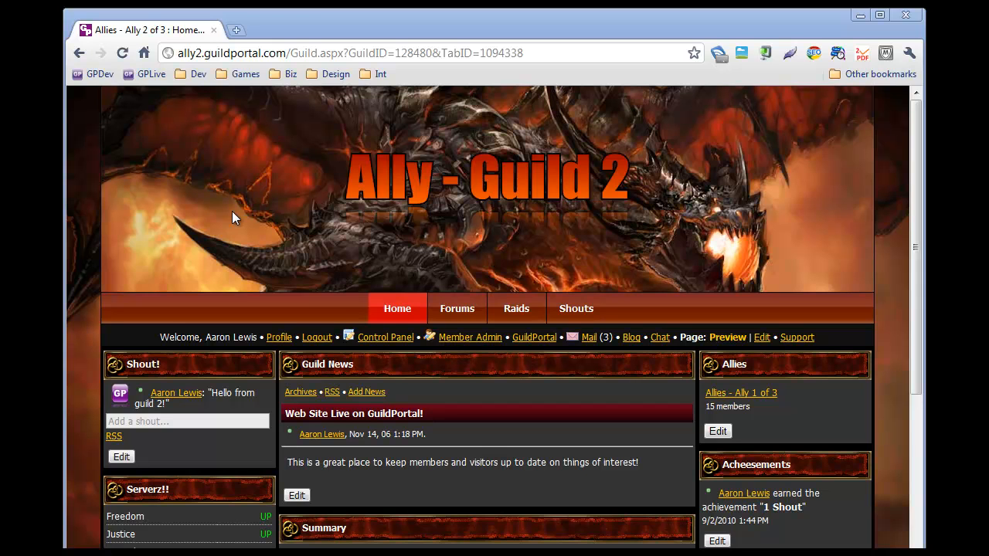
{"action": "mouse_move", "coordinate": [224, 211]}
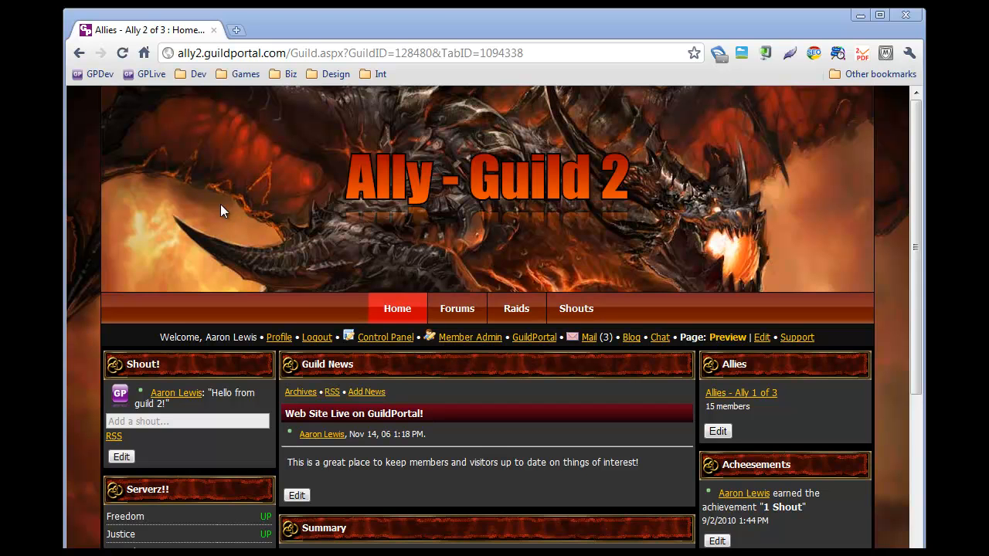
{"action": "mouse_move", "coordinate": [381, 345]}
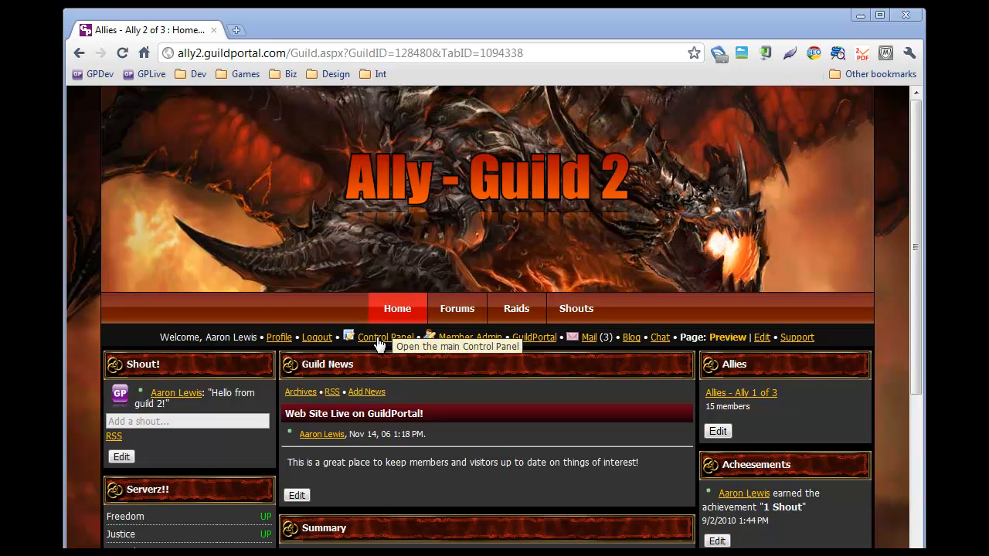
{"action": "mouse_move", "coordinate": [350, 258]}
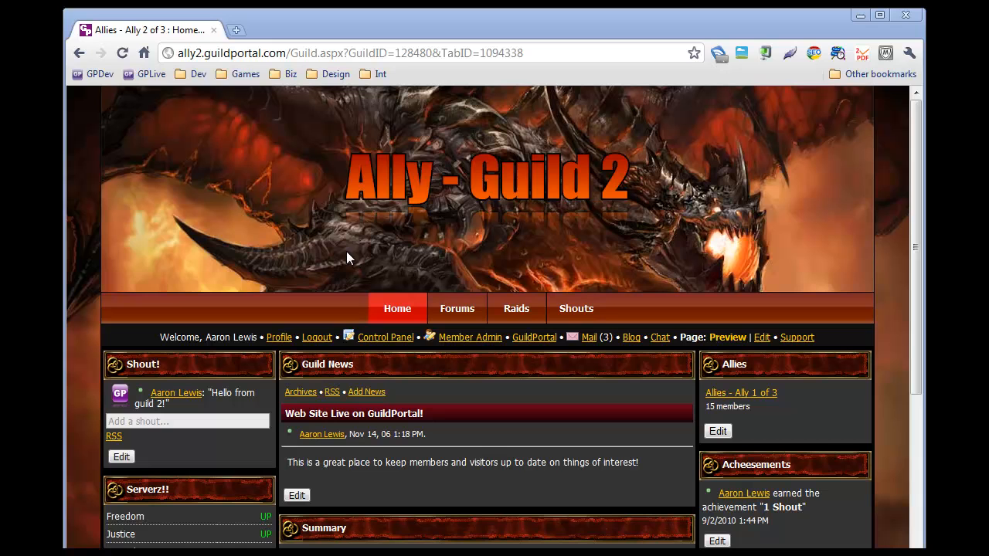
{"action": "mouse_move", "coordinate": [112, 222]}
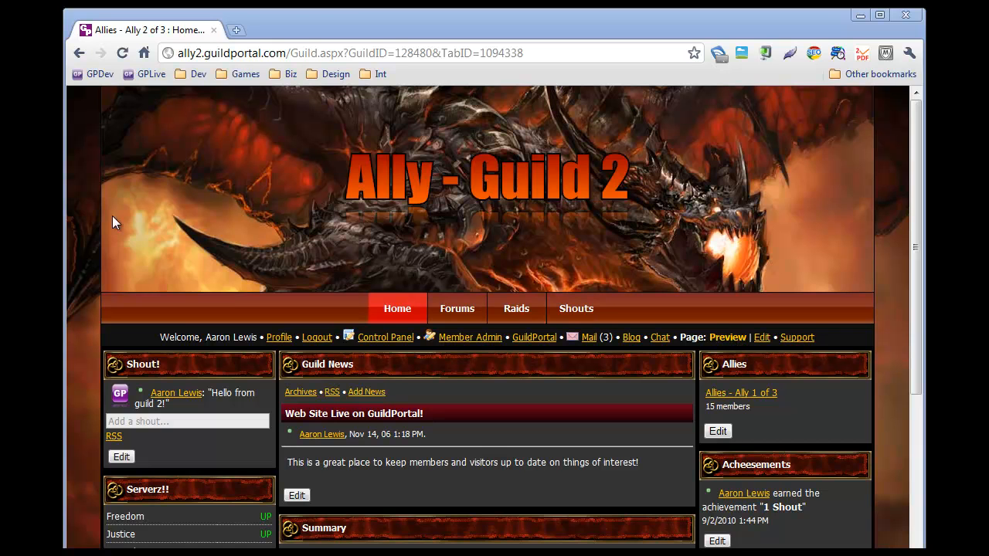
{"action": "mouse_move", "coordinate": [762, 337]}
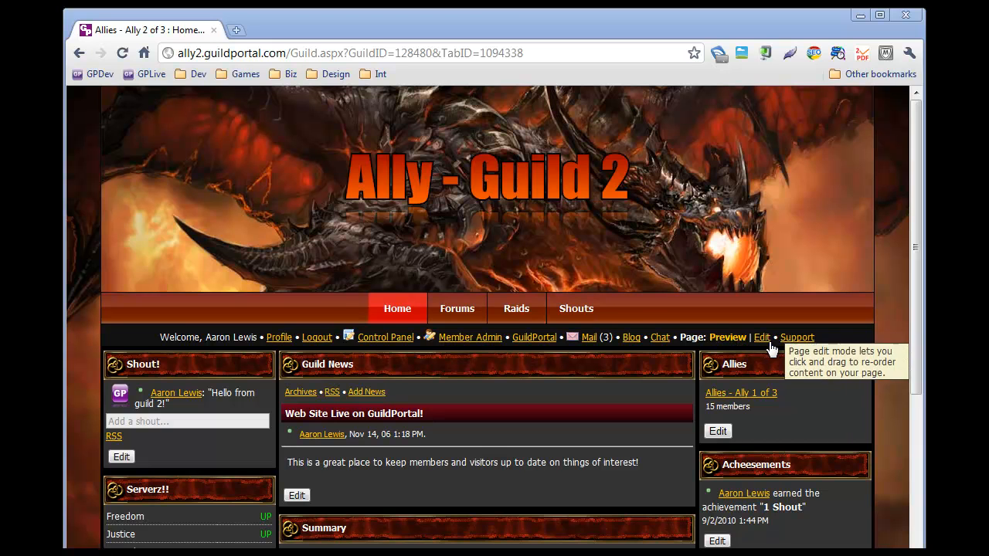
{"action": "mouse_move", "coordinate": [664, 331]}
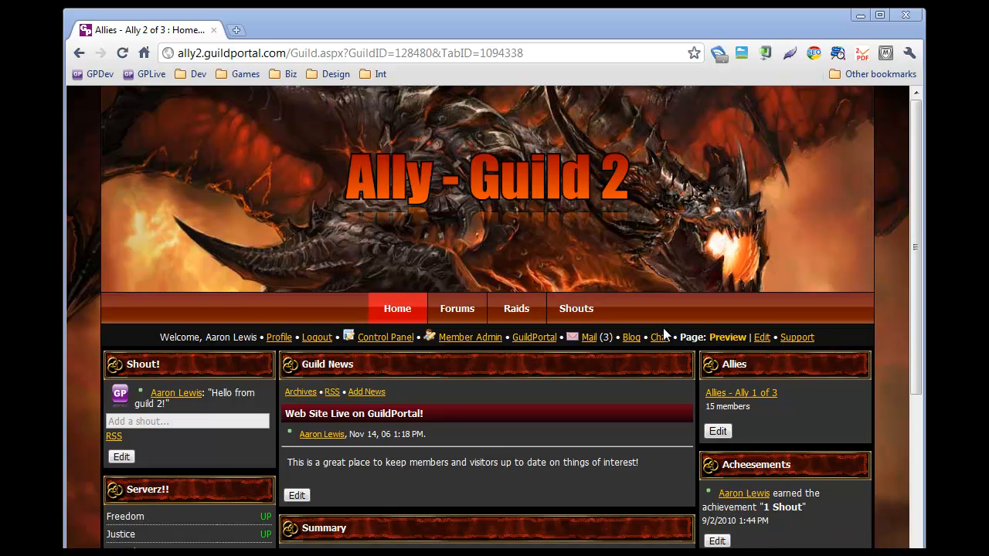
Step: Toggle the home page's edit mode and open the Guild Control Panel's Admin Home
{"action": "left_click", "coordinate": [761, 337]}
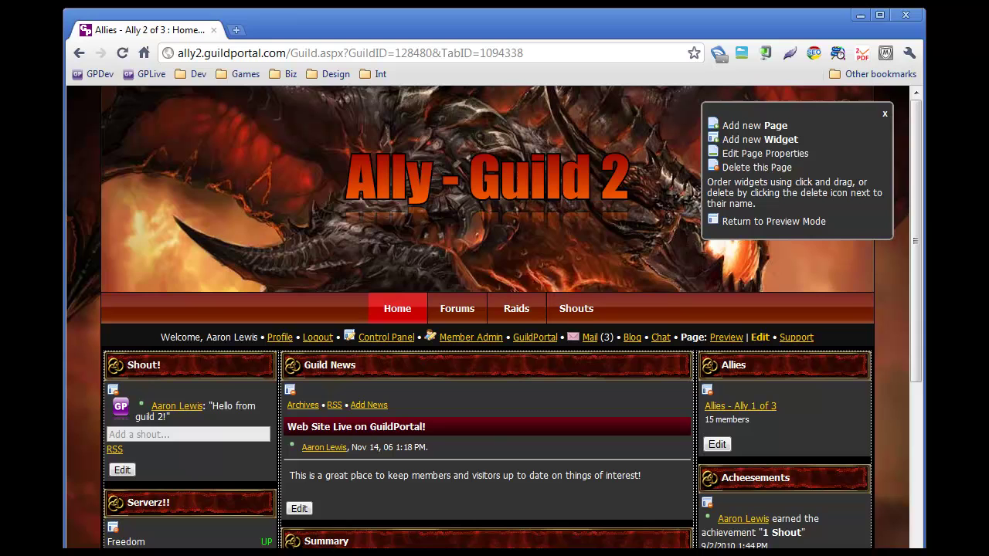
{"action": "mouse_move", "coordinate": [220, 360]}
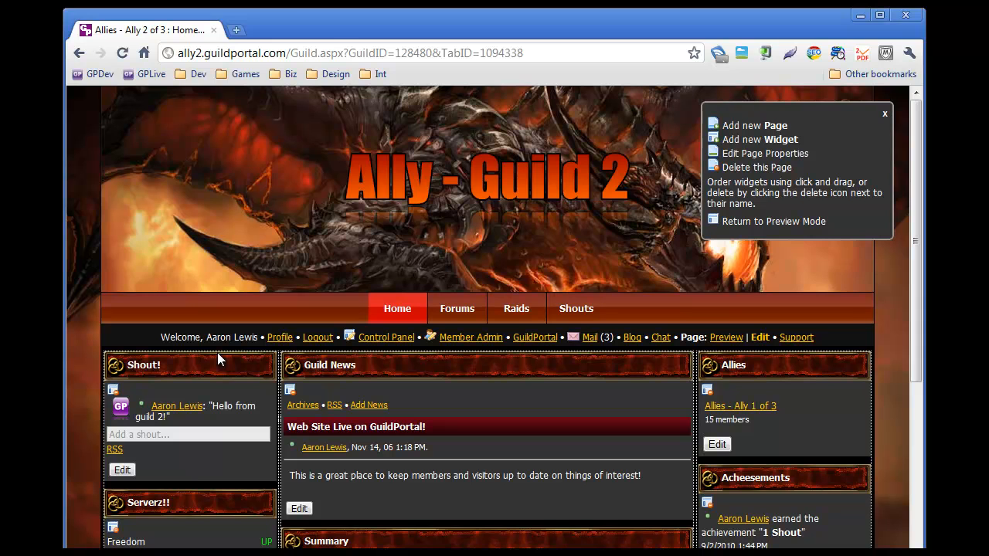
{"action": "mouse_move", "coordinate": [757, 225]}
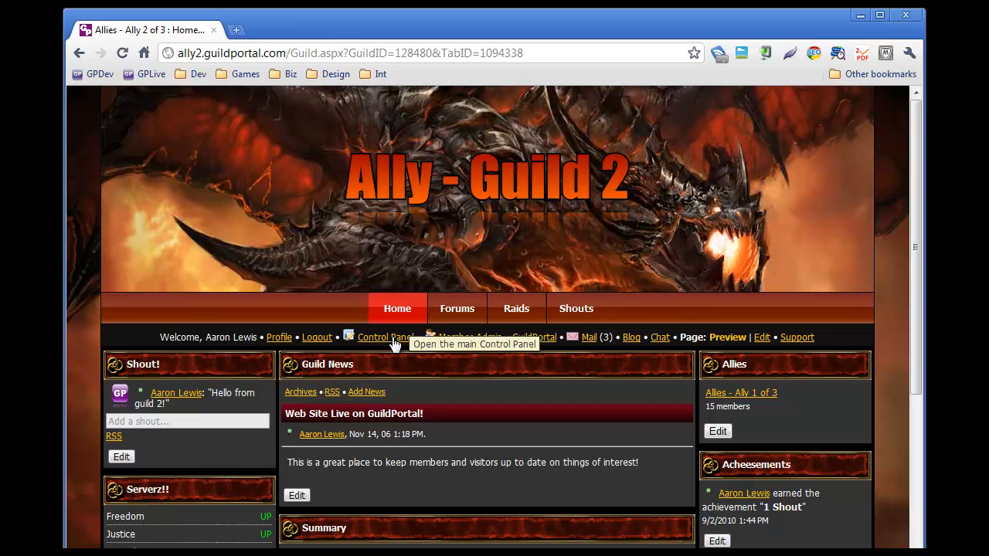
{"action": "left_click", "coordinate": [383, 337]}
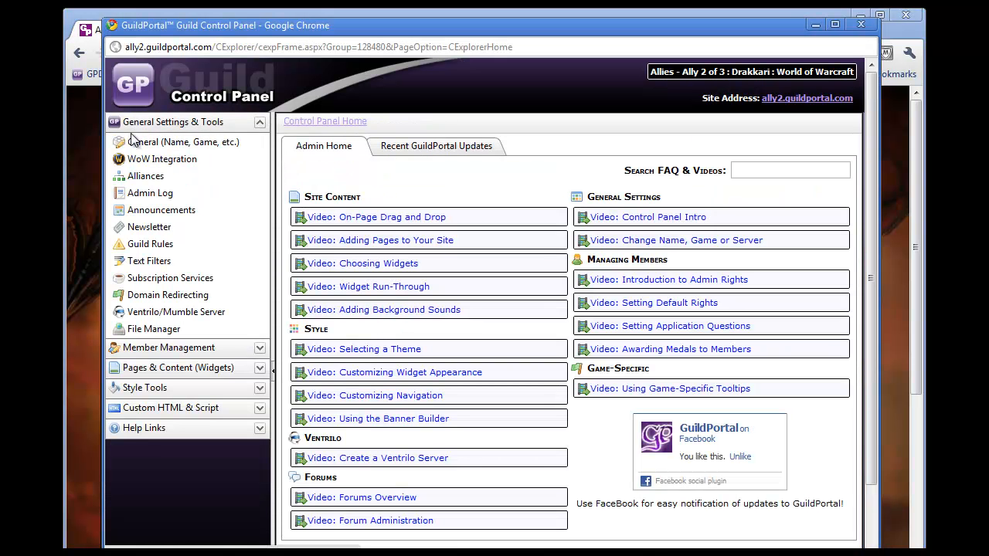
{"action": "mouse_move", "coordinate": [200, 139]}
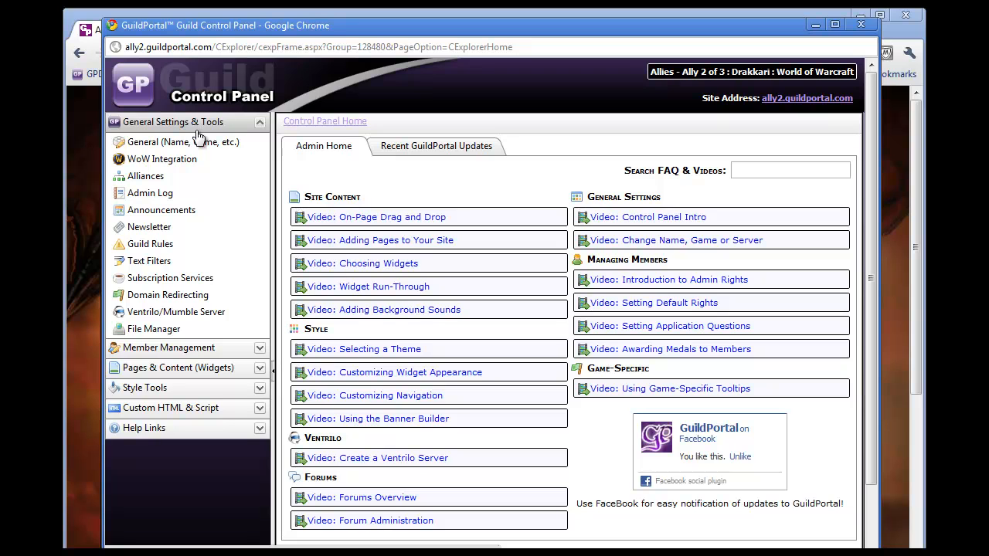
{"action": "mouse_move", "coordinate": [181, 227]}
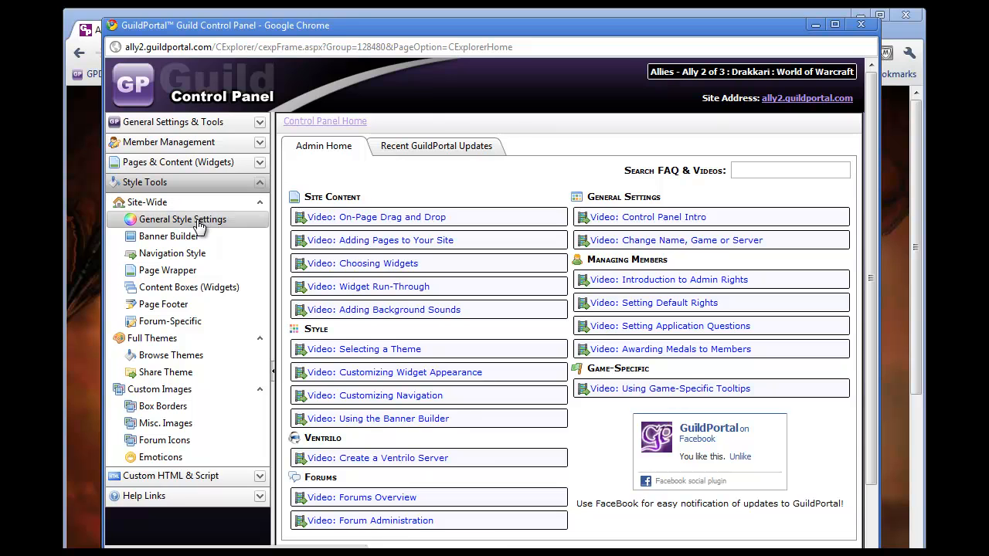
Step: Open the site-wide General Style Settings on its Background page
{"action": "left_click", "coordinate": [183, 219]}
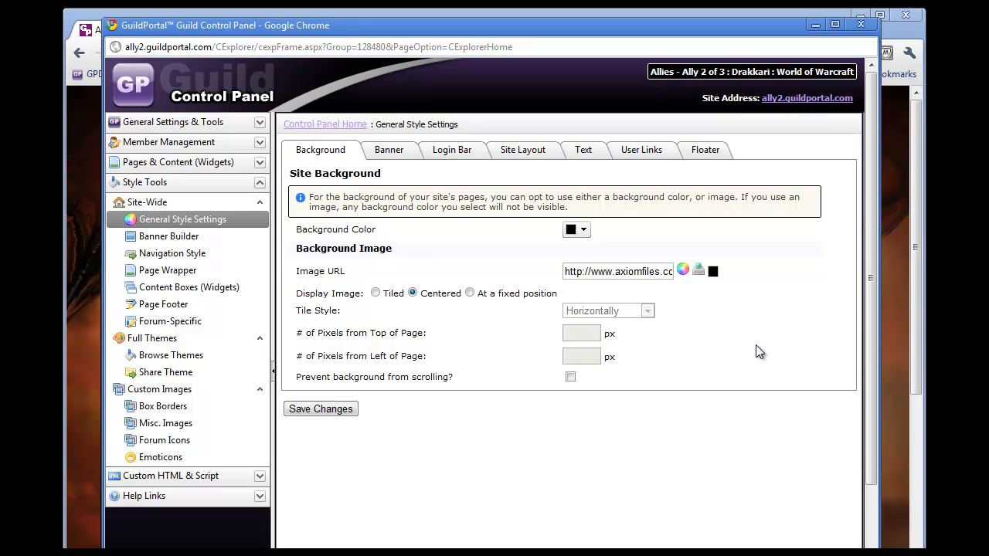
{"action": "mouse_move", "coordinate": [316, 158]}
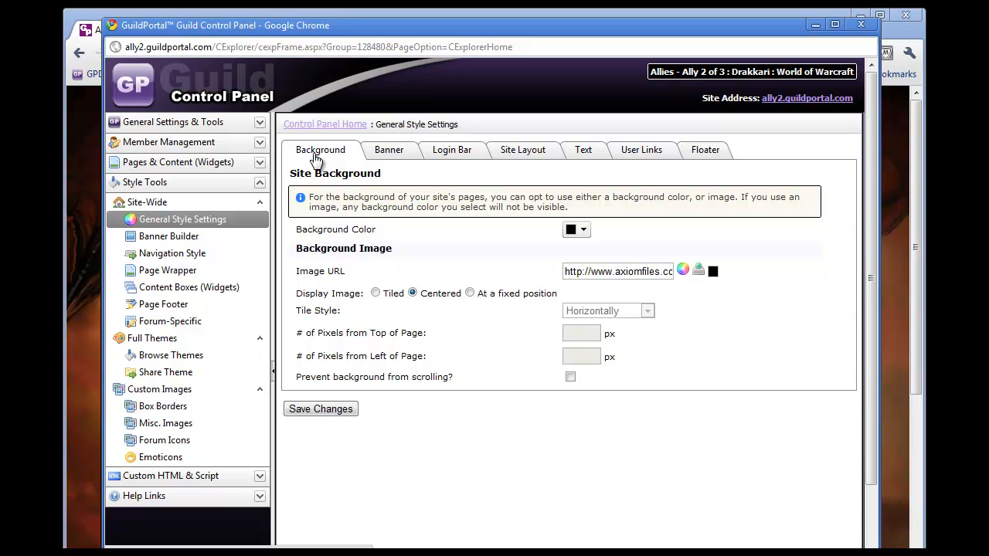
{"action": "mouse_move", "coordinate": [327, 224]}
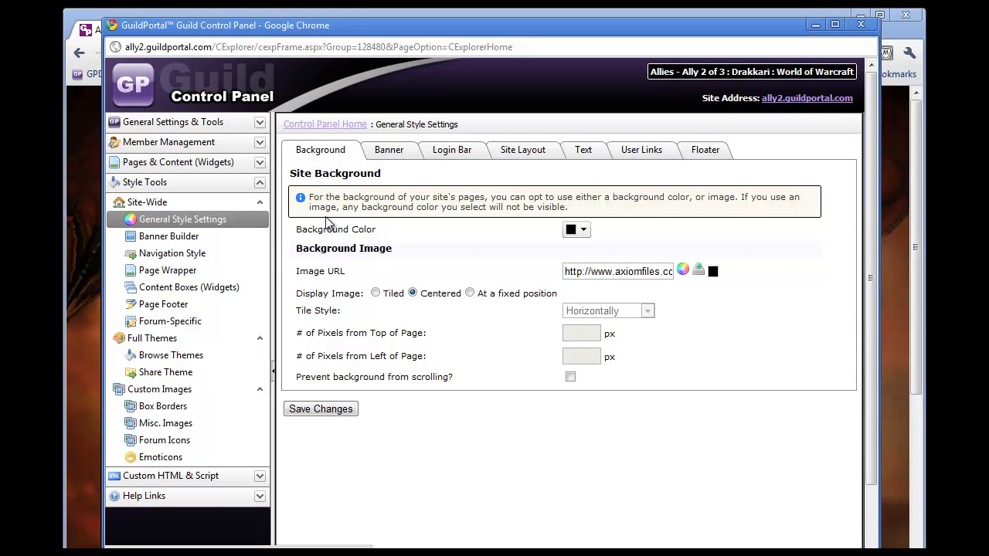
{"action": "mouse_move", "coordinate": [299, 229]}
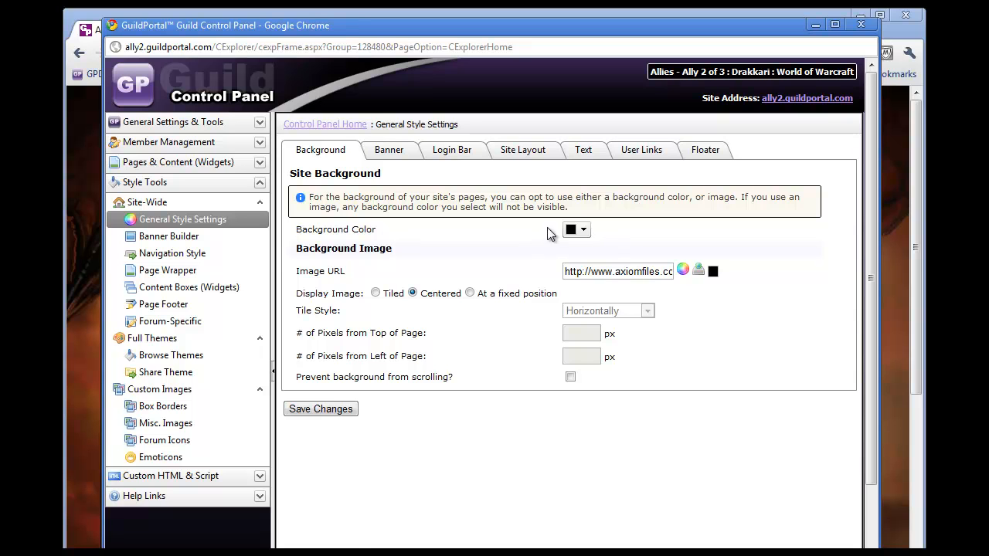
{"action": "mouse_move", "coordinate": [668, 251]}
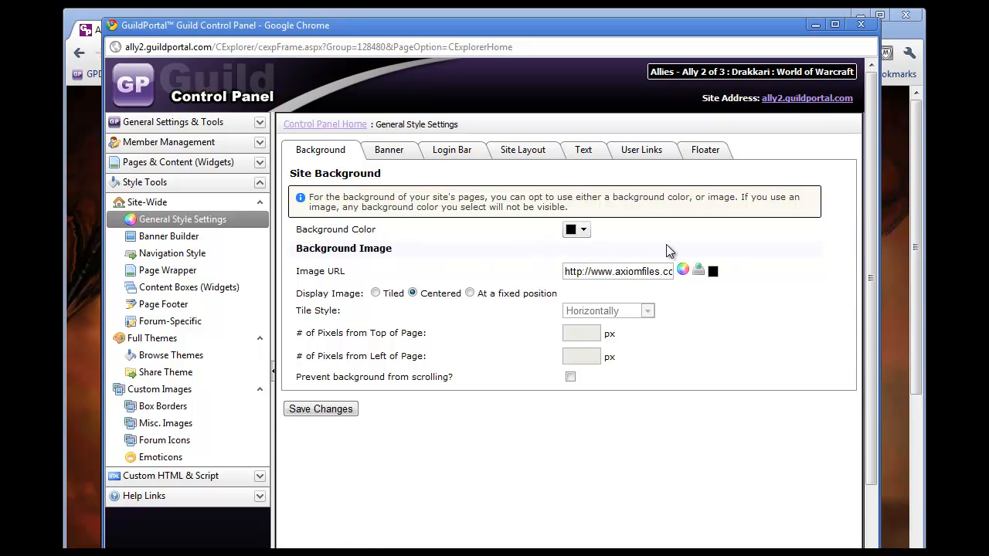
{"action": "mouse_move", "coordinate": [434, 246]}
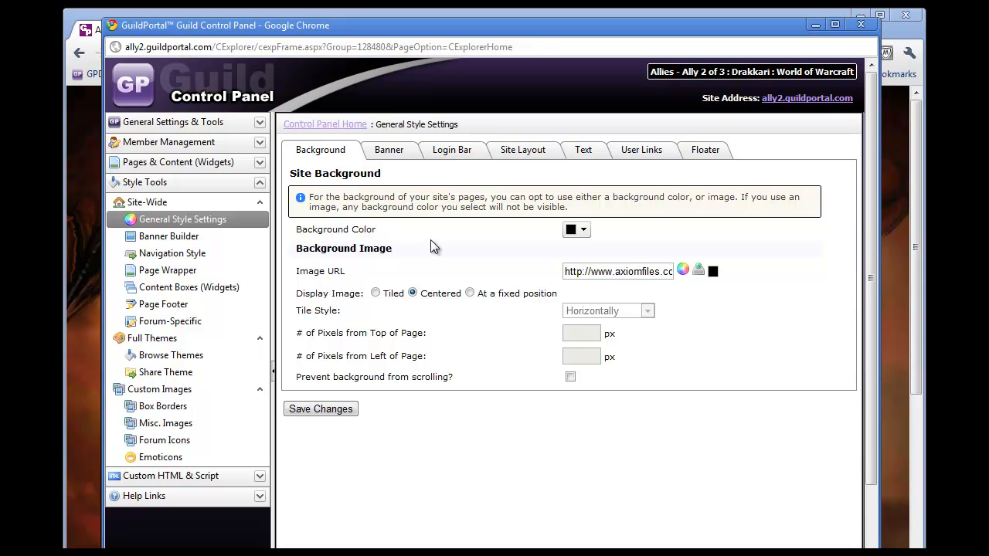
{"action": "mouse_move", "coordinate": [444, 229]}
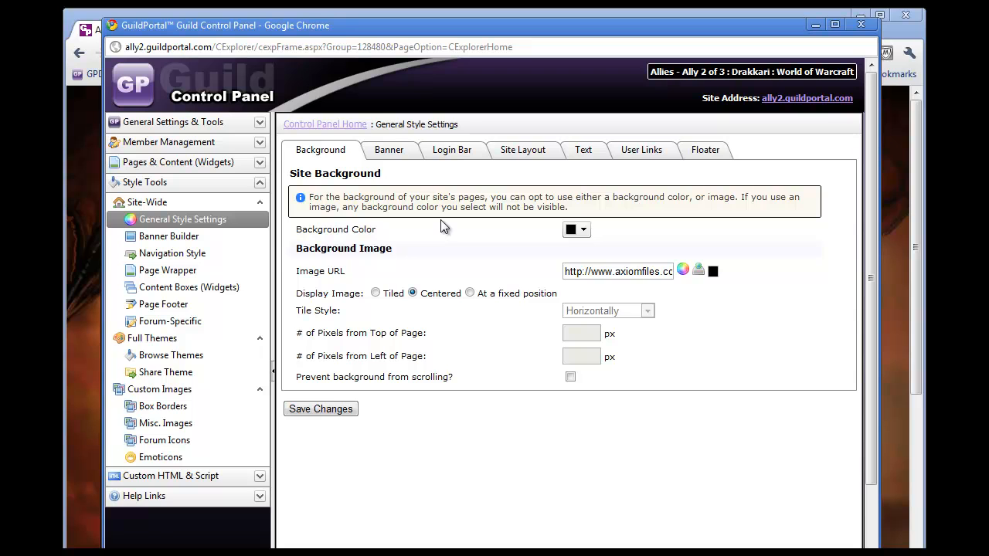
{"action": "mouse_move", "coordinate": [559, 286]}
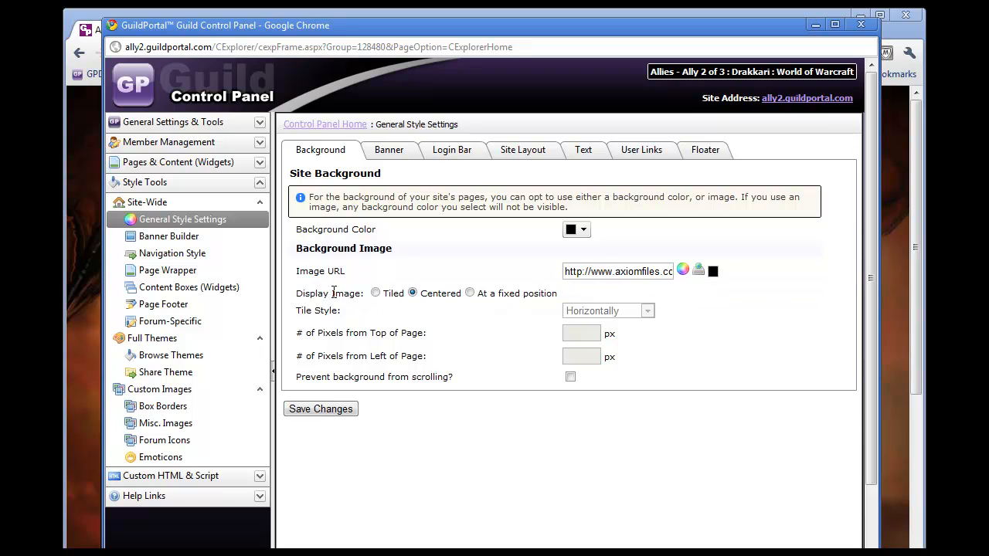
{"action": "mouse_move", "coordinate": [315, 286]}
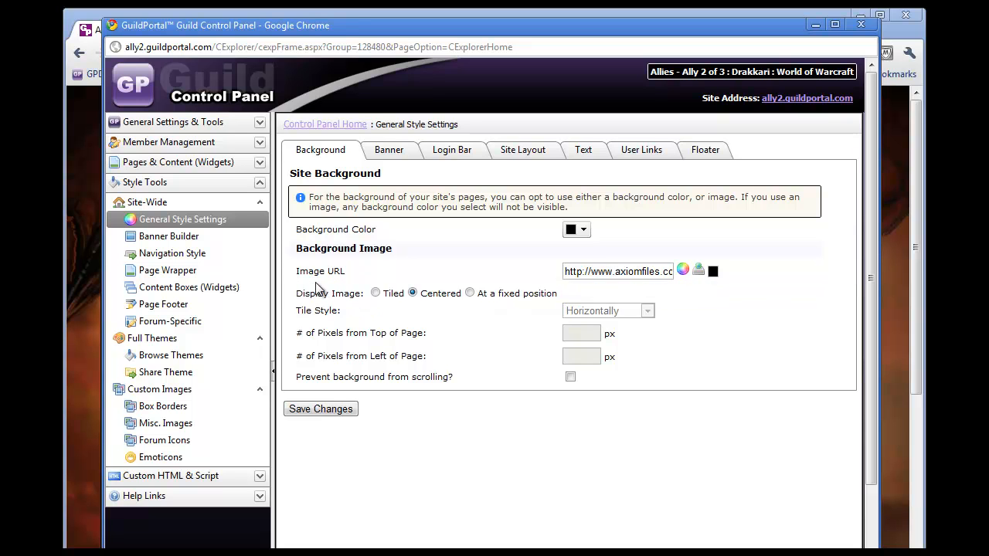
{"action": "mouse_move", "coordinate": [805, 36]}
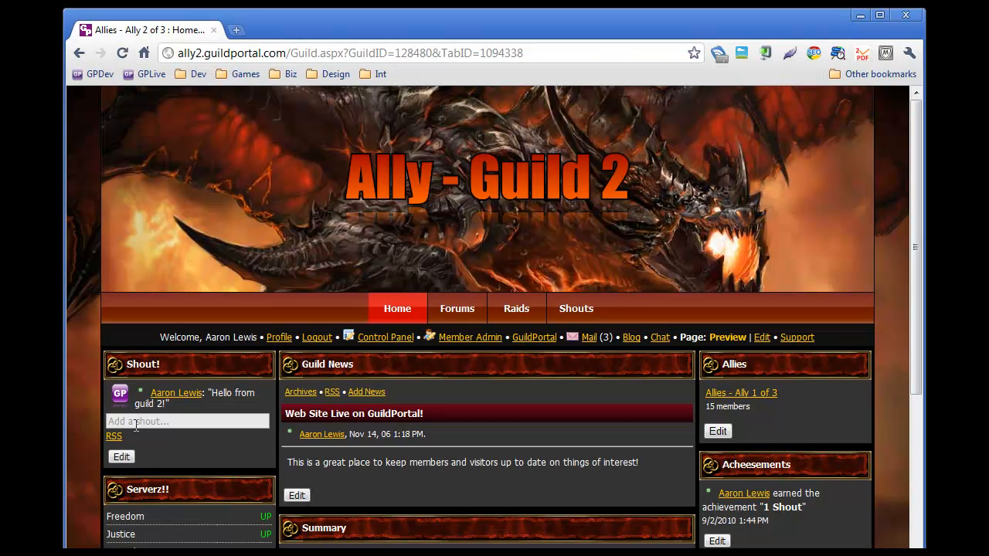
{"action": "mouse_move", "coordinate": [758, 480]}
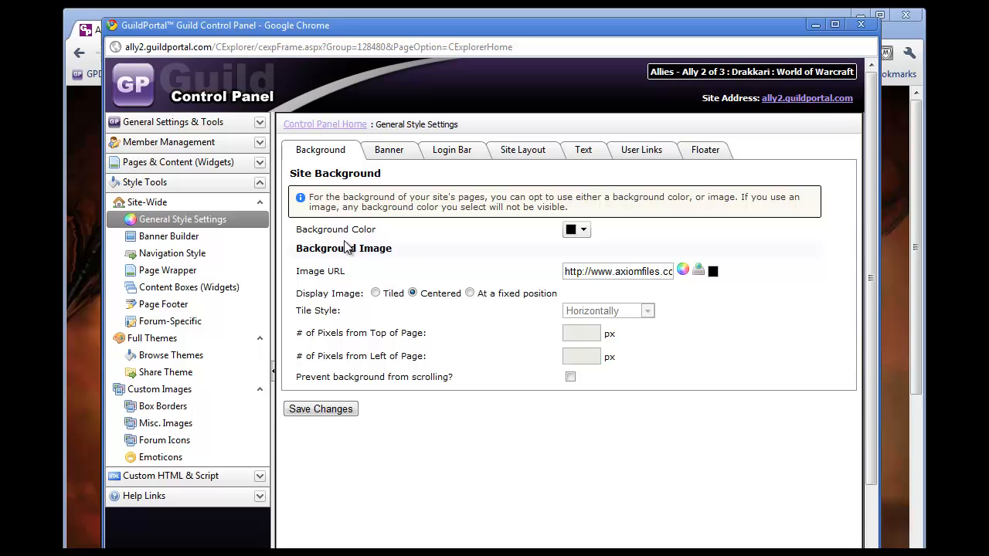
{"action": "mouse_move", "coordinate": [543, 296]}
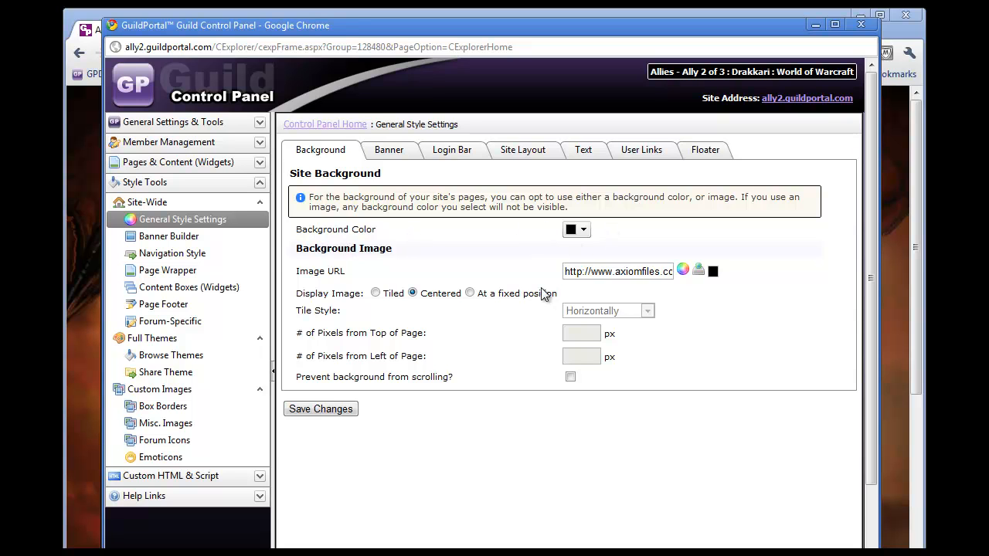
{"action": "mouse_move", "coordinate": [368, 265]}
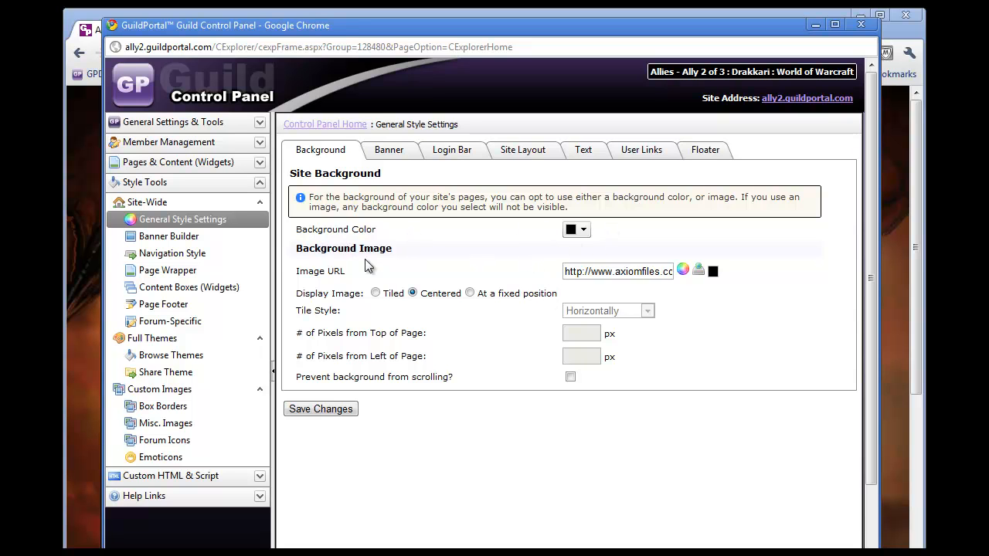
{"action": "mouse_move", "coordinate": [484, 246]}
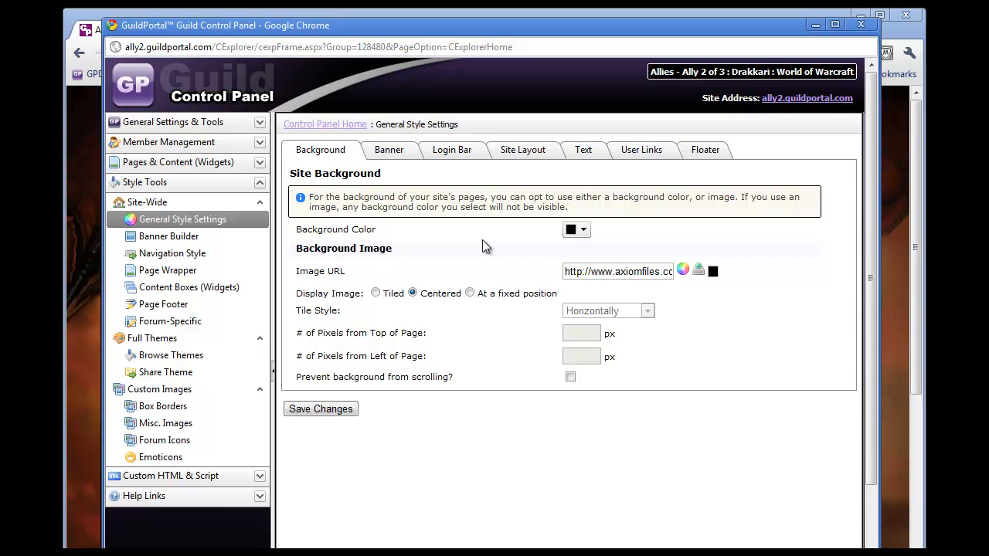
{"action": "mouse_move", "coordinate": [769, 214]}
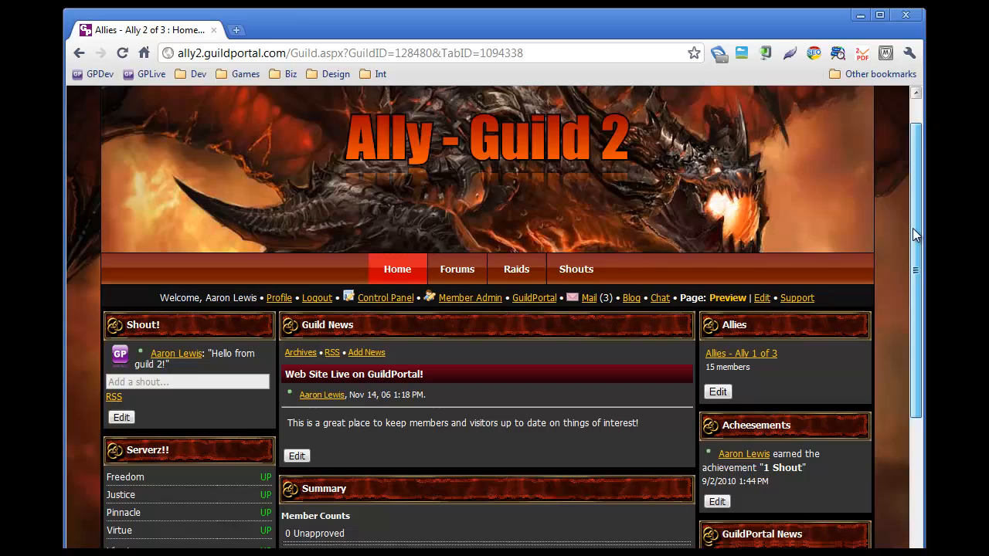
Step: Launch the Gradient Builder from the color wheel beside the background Image URL
{"action": "scroll", "scroll_direction": "down", "scroll_amount": 3}
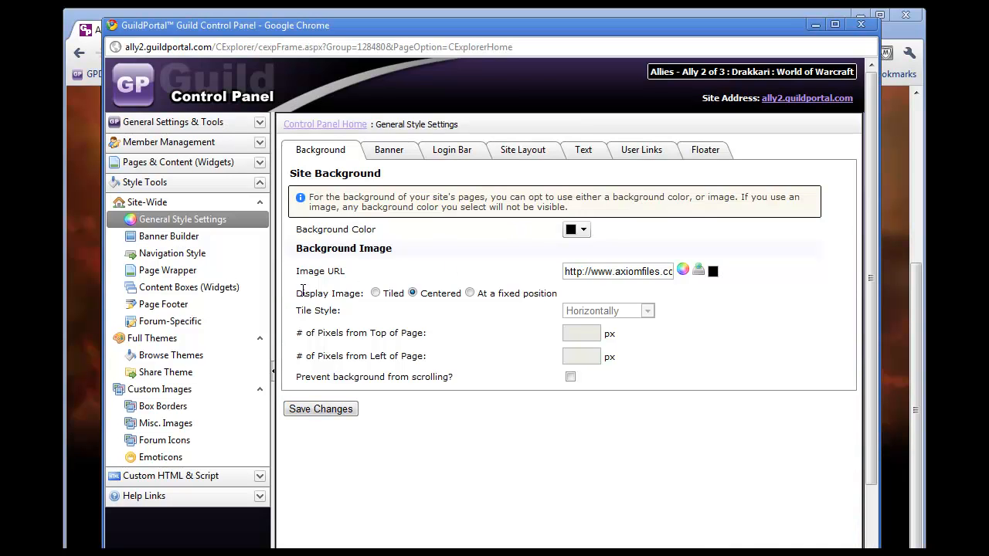
{"action": "mouse_move", "coordinate": [352, 278]}
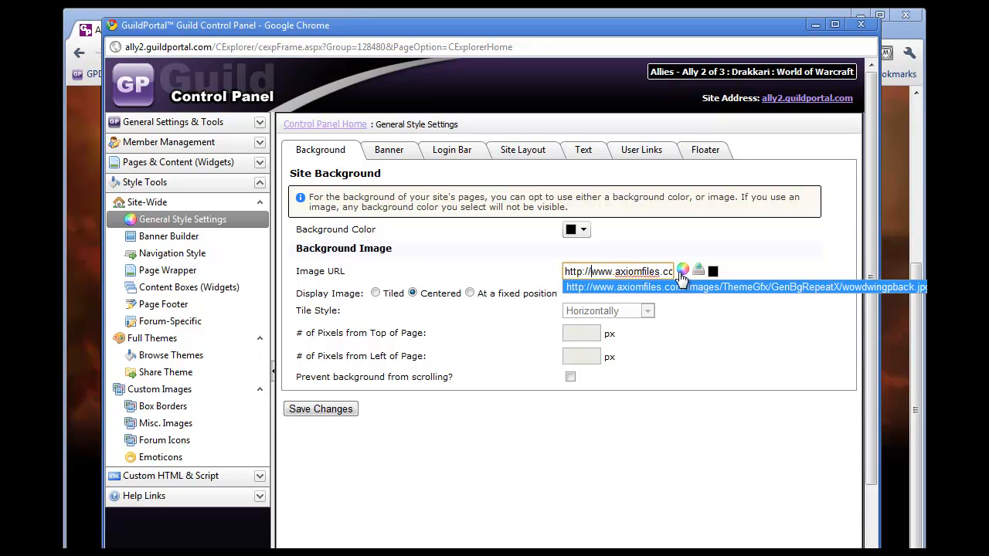
{"action": "mouse_move", "coordinate": [626, 294]}
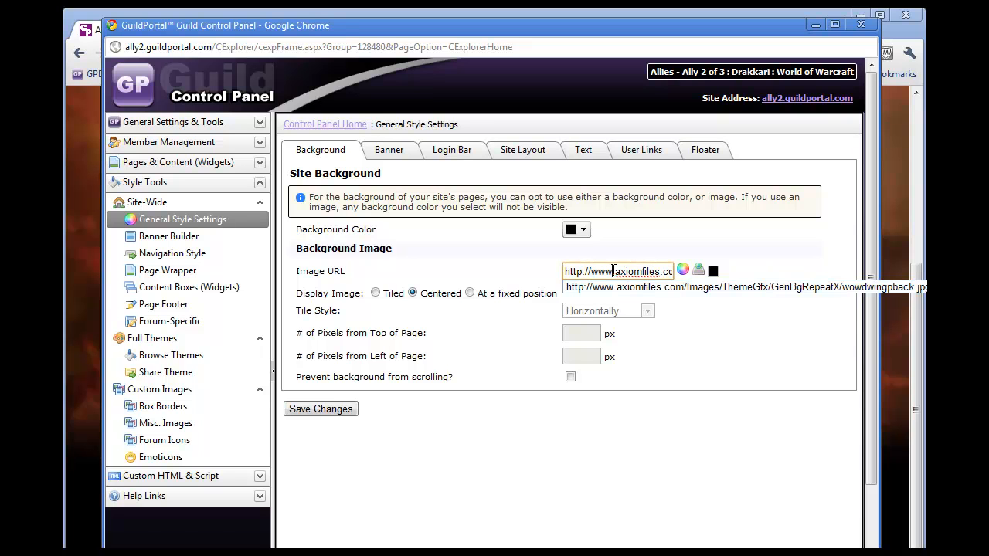
{"action": "mouse_move", "coordinate": [573, 352]}
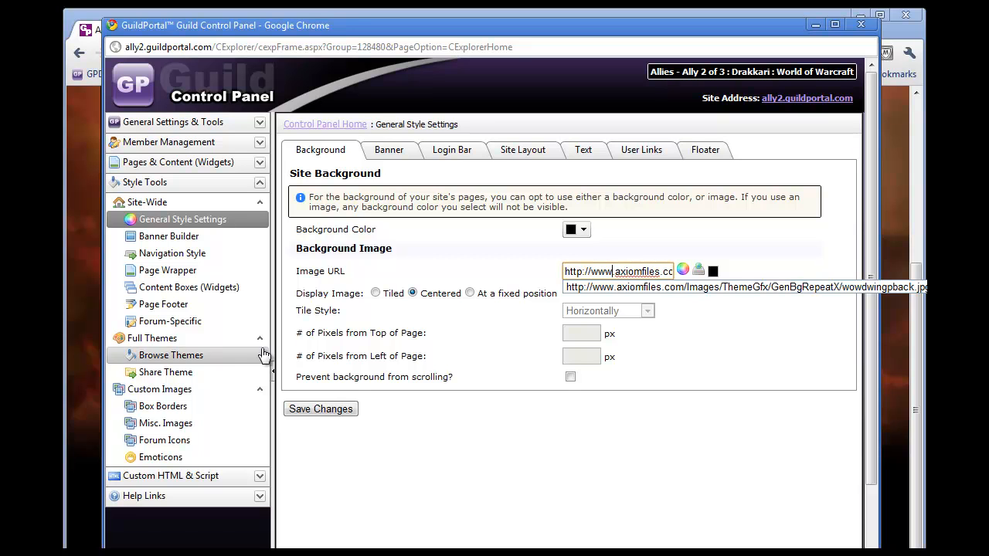
{"action": "mouse_move", "coordinate": [570, 338]}
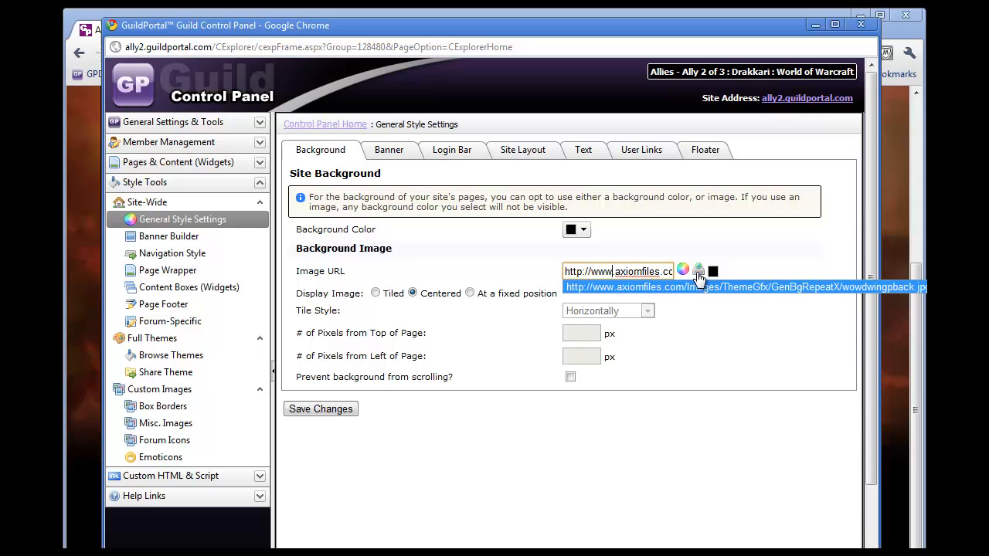
{"action": "mouse_move", "coordinate": [684, 275]}
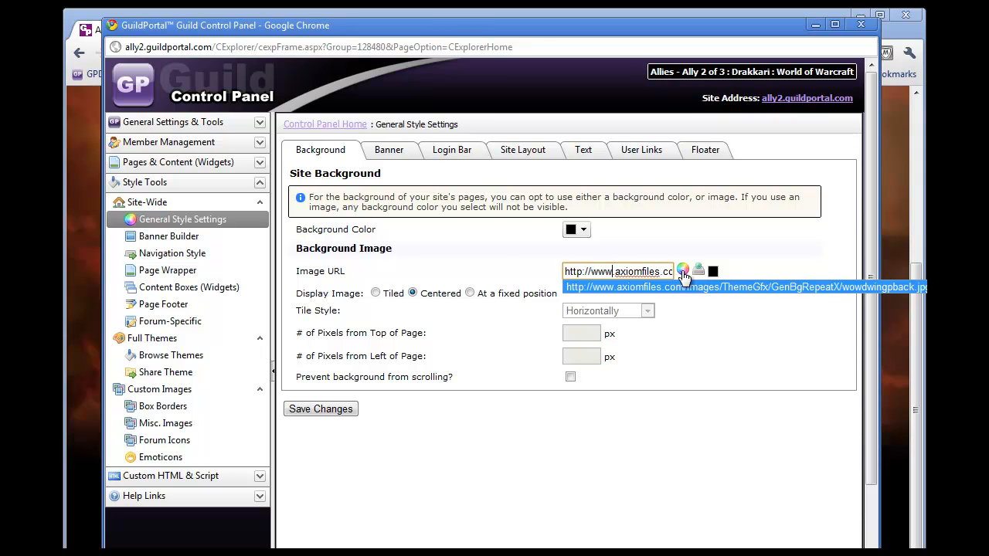
{"action": "left_click", "coordinate": [683, 269]}
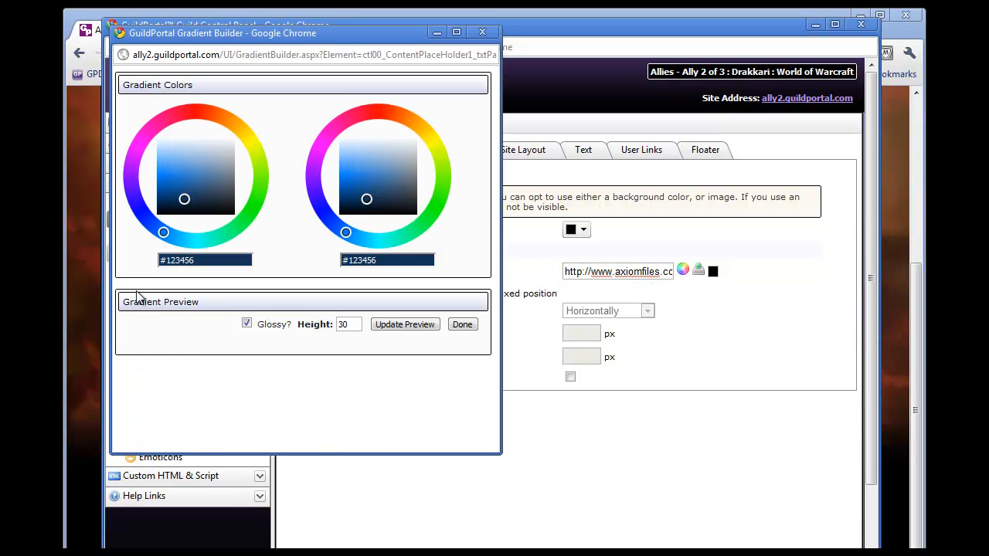
{"action": "mouse_move", "coordinate": [394, 234]}
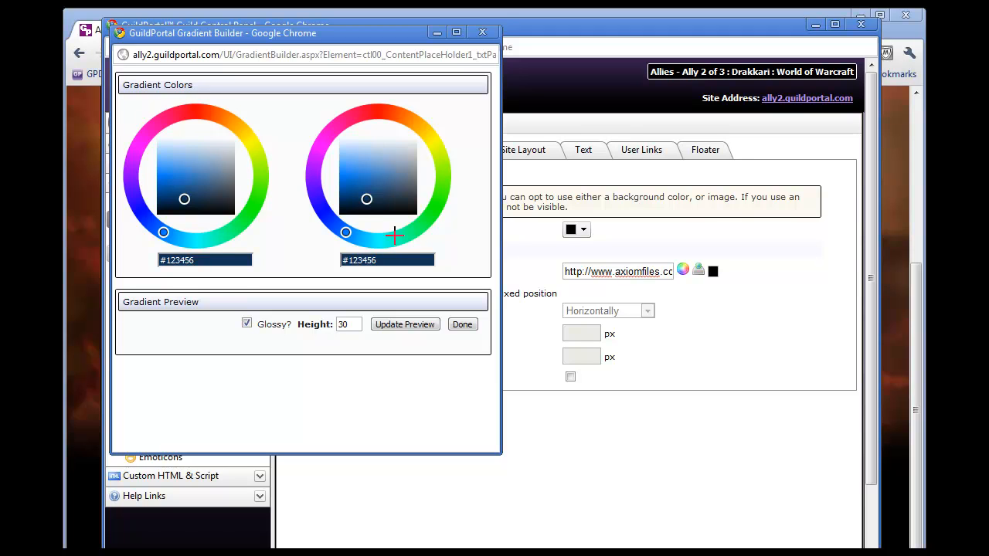
{"action": "mouse_move", "coordinate": [211, 124]}
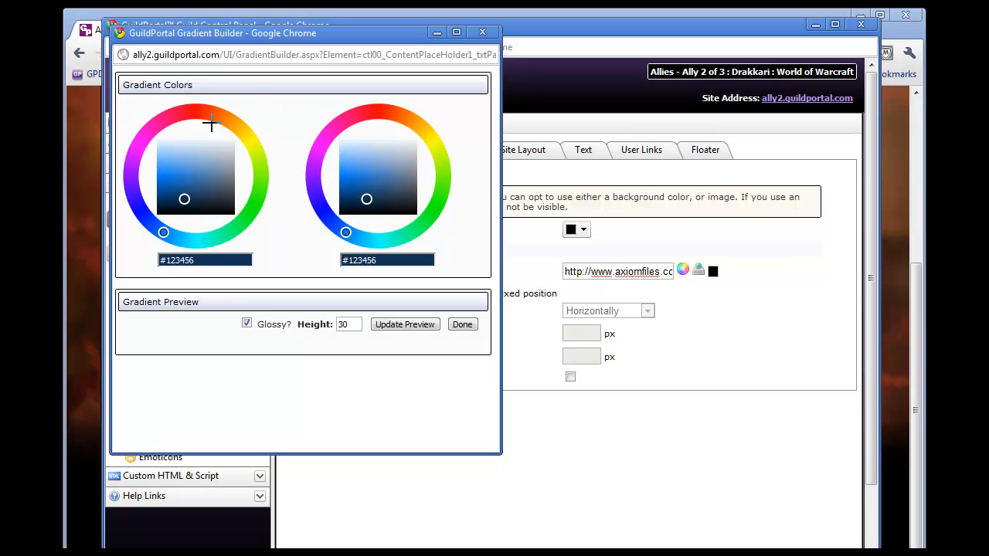
Step: Update the gradient preview with Glossy turned off, scrolling down the builder
{"action": "left_click", "coordinate": [404, 325]}
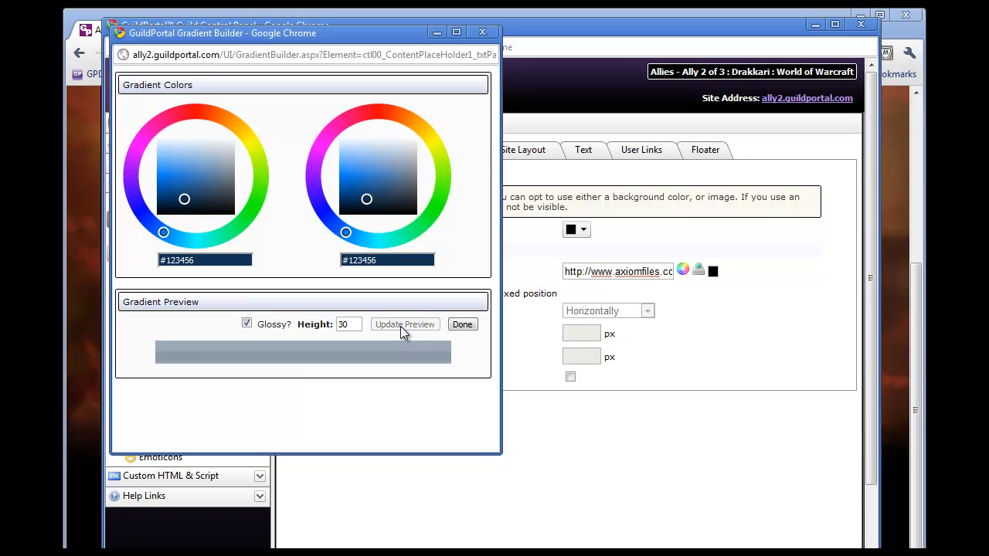
{"action": "left_click", "coordinate": [405, 325]}
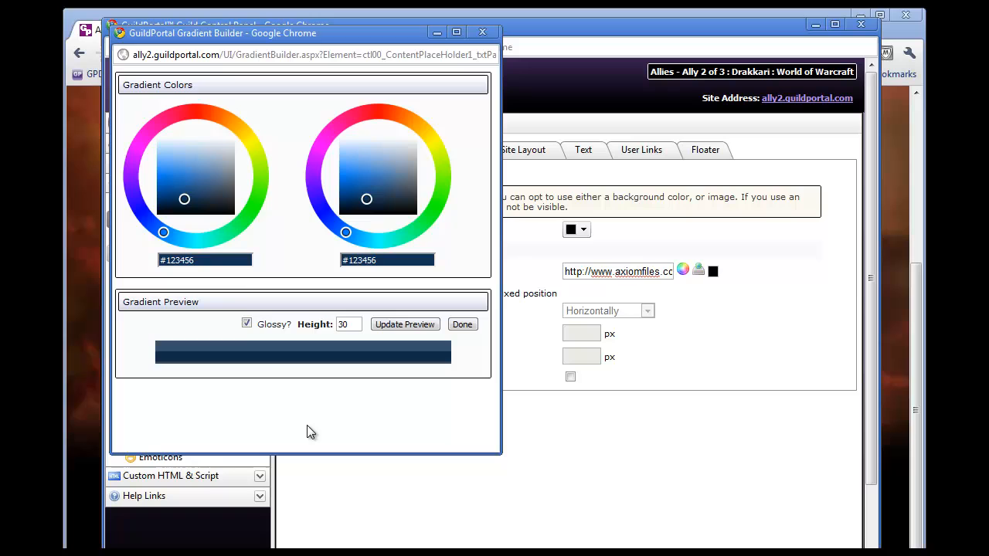
{"action": "left_click", "coordinate": [247, 323]}
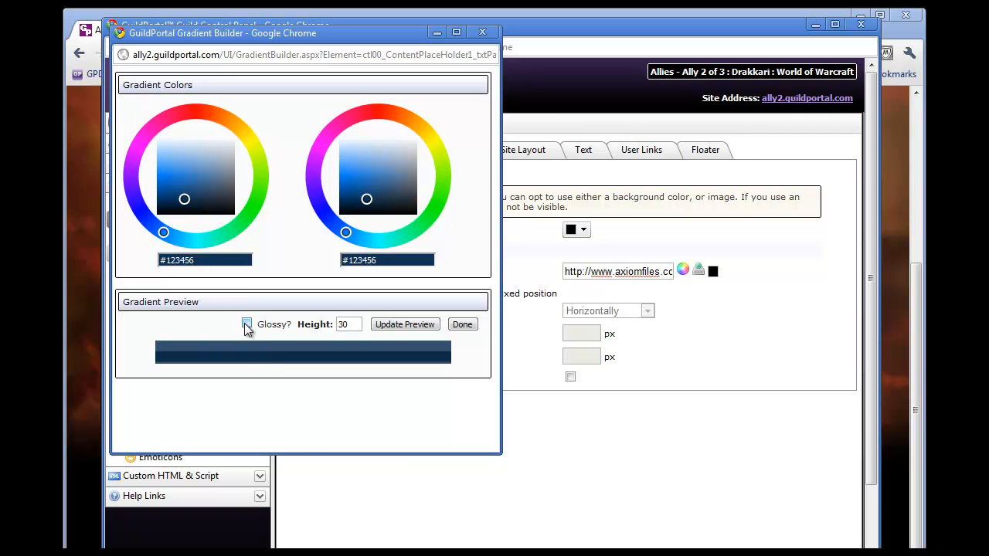
{"action": "left_click", "coordinate": [247, 324]}
{"action": "type", "text": "0"}
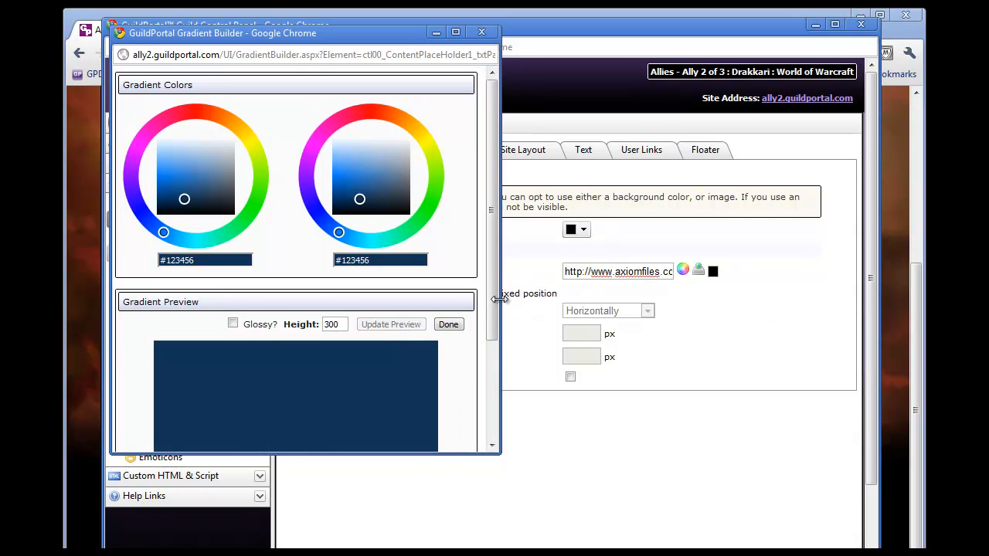
{"action": "scroll", "scroll_direction": "down", "scroll_amount": 3}
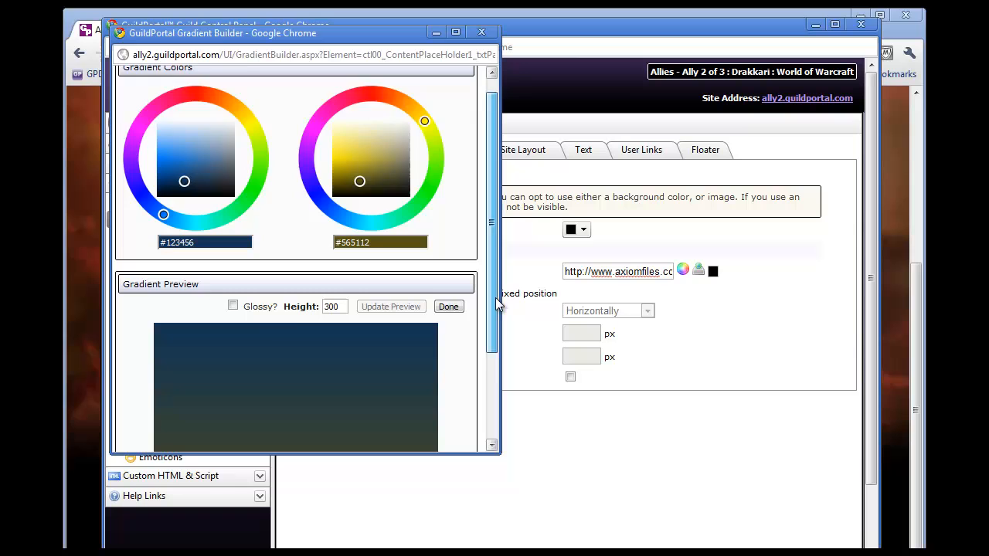
{"action": "scroll", "scroll_direction": "down", "scroll_amount": 3}
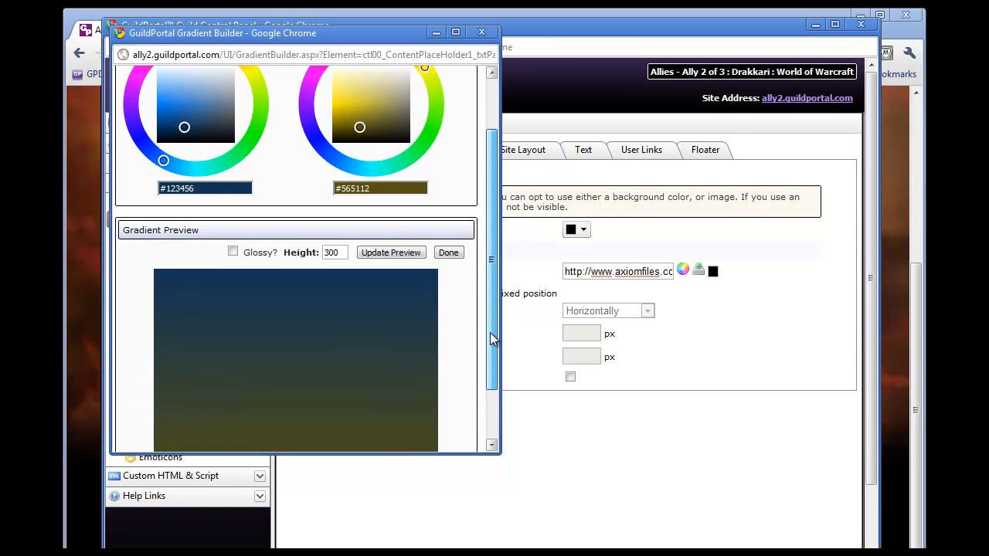
{"action": "scroll", "scroll_direction": "down", "scroll_amount": 3}
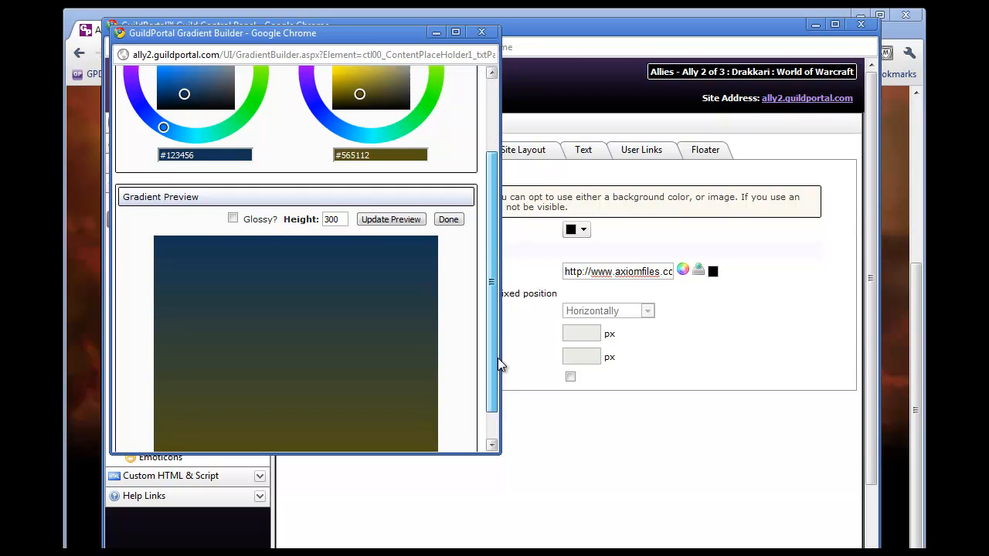
{"action": "scroll", "scroll_direction": "down", "scroll_amount": 3}
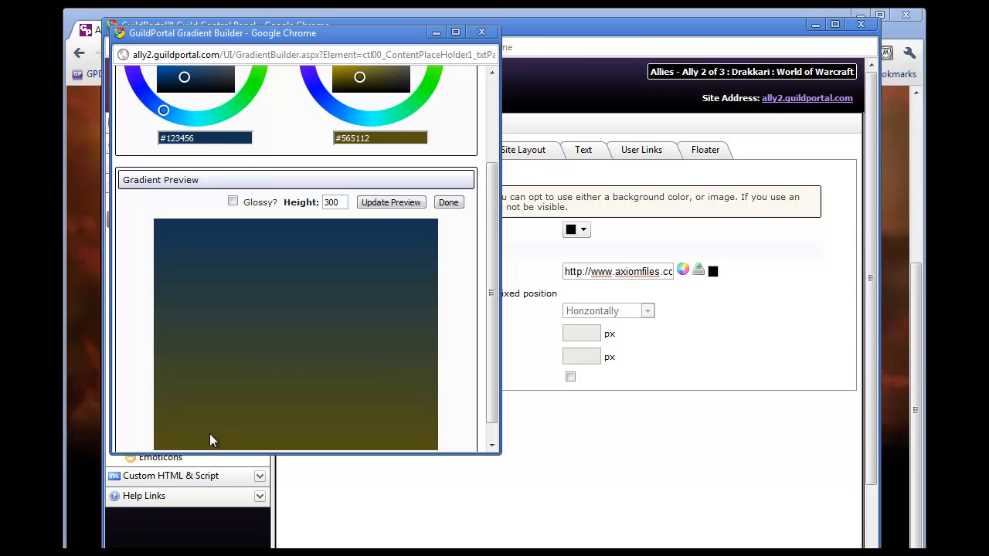
{"action": "mouse_move", "coordinate": [267, 178]}
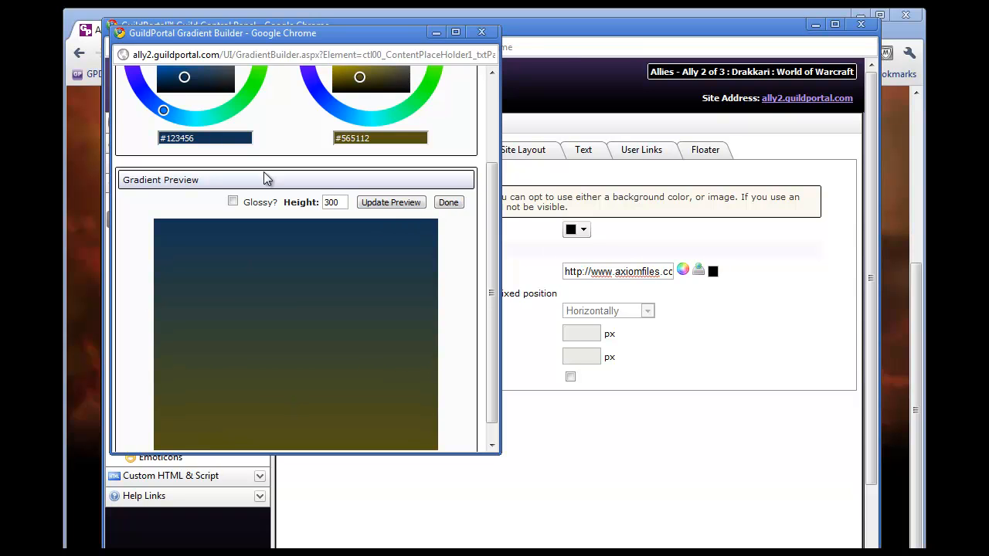
{"action": "mouse_move", "coordinate": [481, 32]}
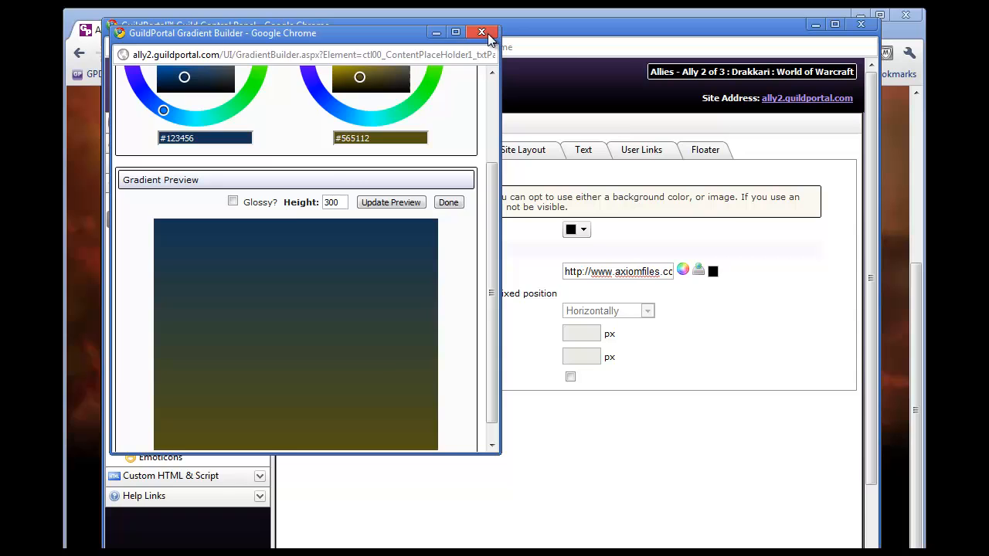
{"action": "left_click", "coordinate": [489, 31]}
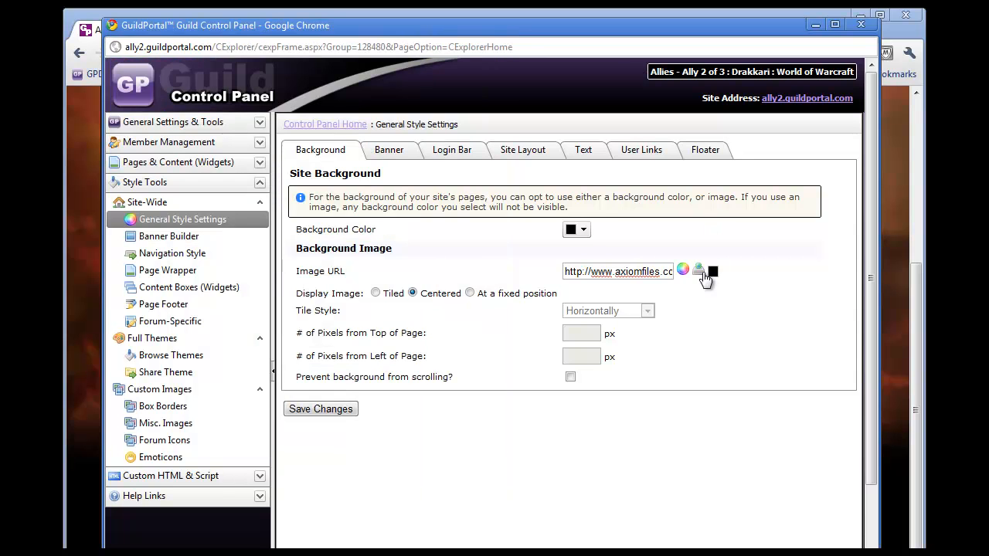
{"action": "mouse_move", "coordinate": [699, 271]}
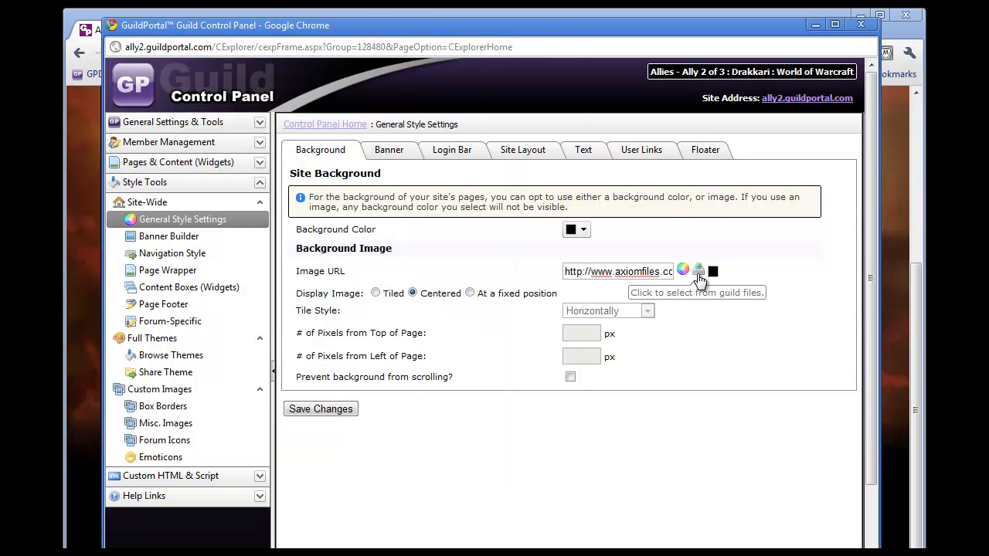
{"action": "left_click", "coordinate": [698, 271]}
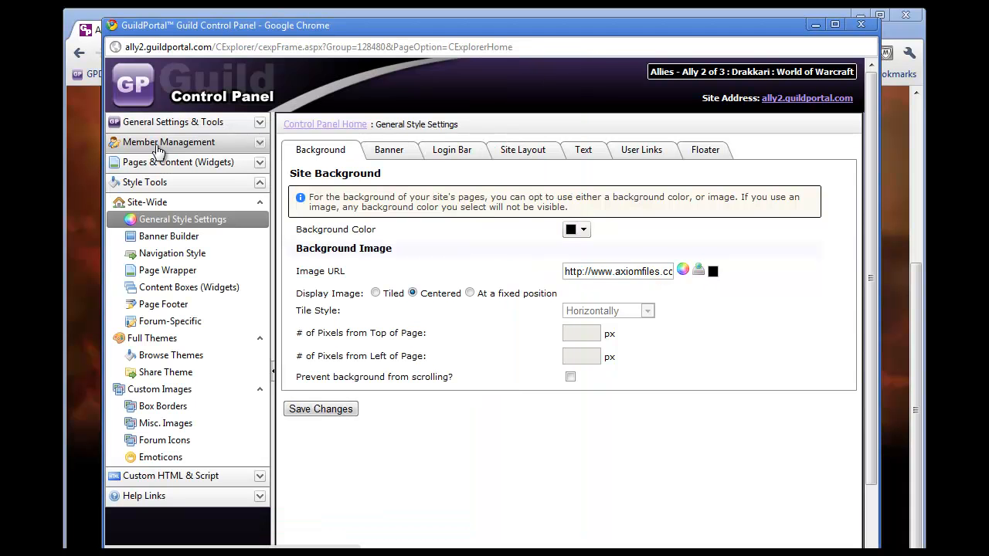
{"action": "mouse_move", "coordinate": [712, 275]}
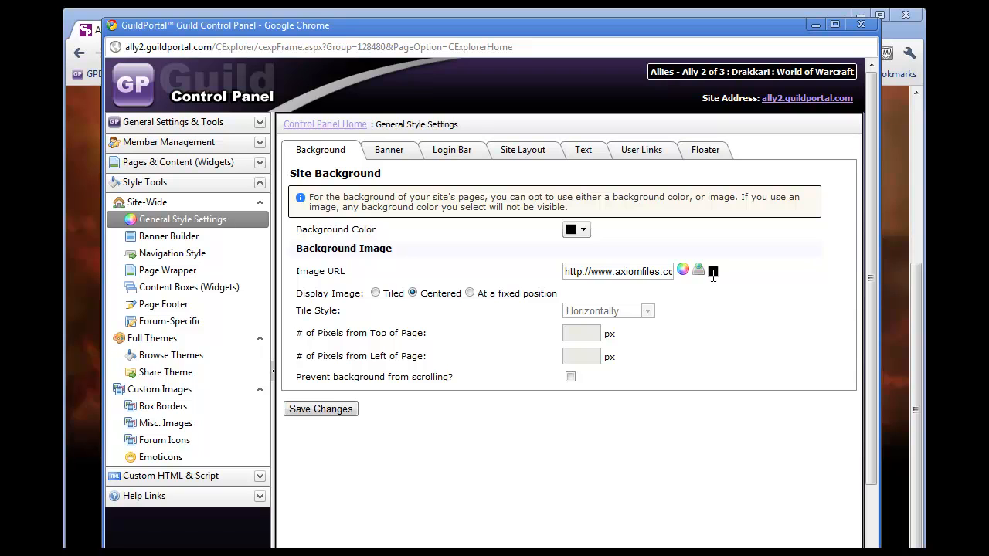
{"action": "mouse_move", "coordinate": [712, 271]}
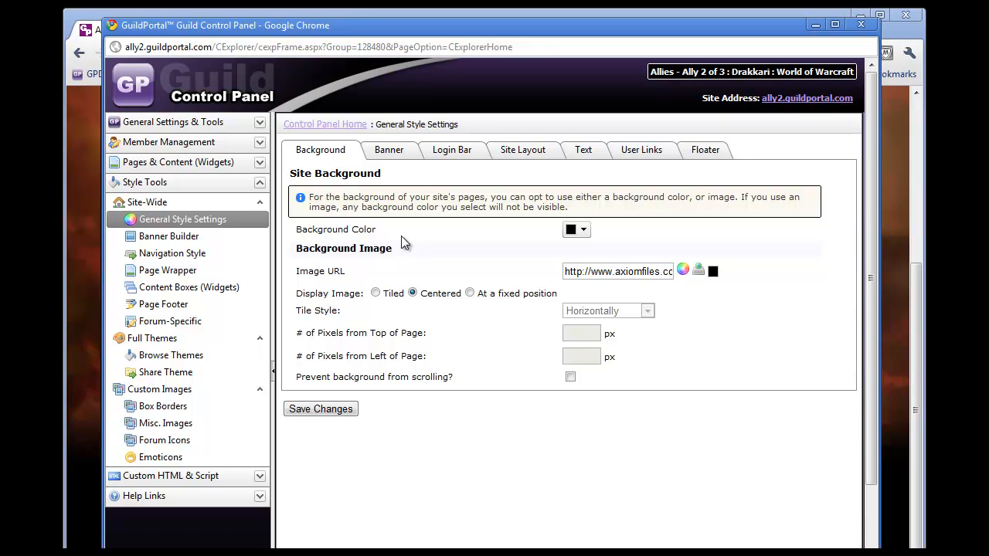
{"action": "mouse_move", "coordinate": [317, 303]}
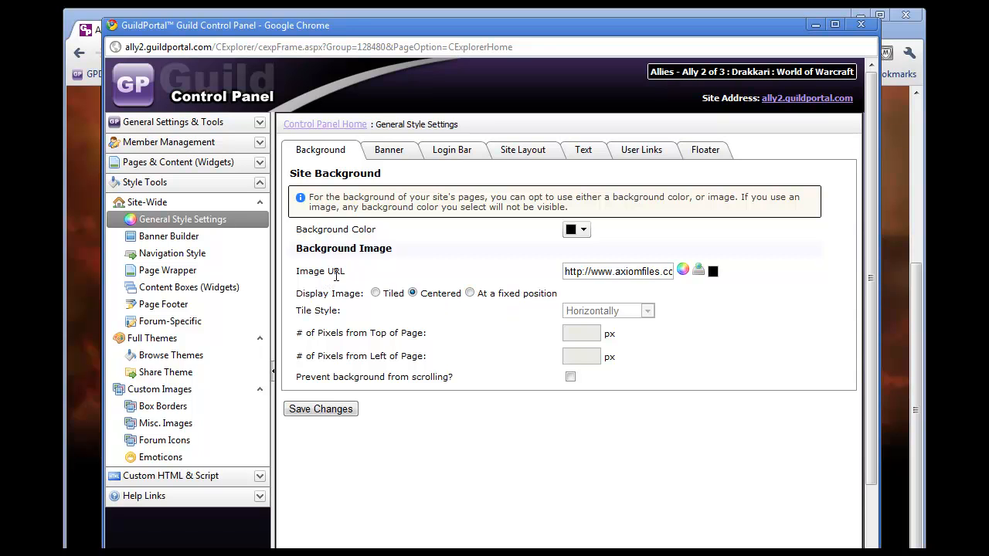
{"action": "double_click", "coordinate": [319, 271]}
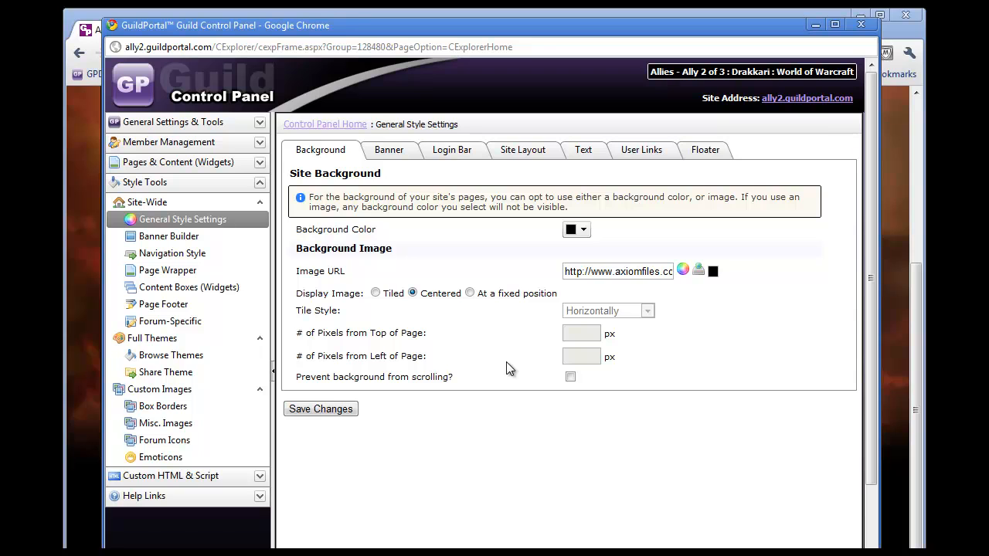
{"action": "mouse_move", "coordinate": [487, 376]}
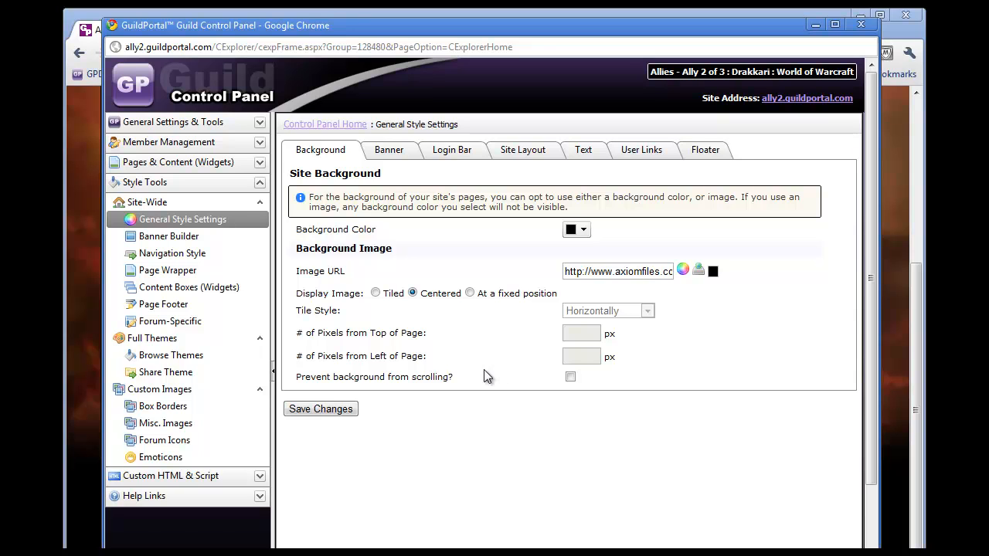
{"action": "mouse_move", "coordinate": [411, 326]}
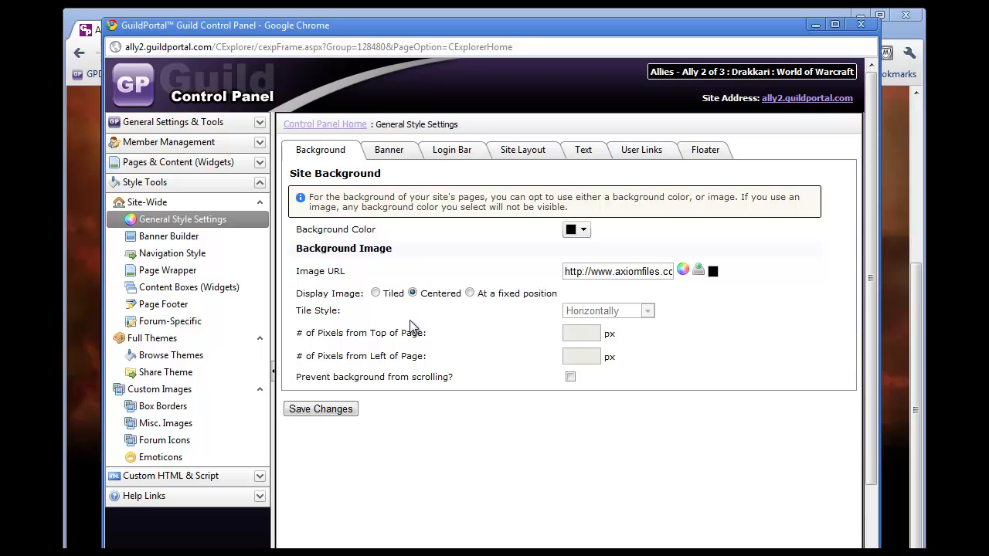
{"action": "left_click", "coordinate": [376, 293]}
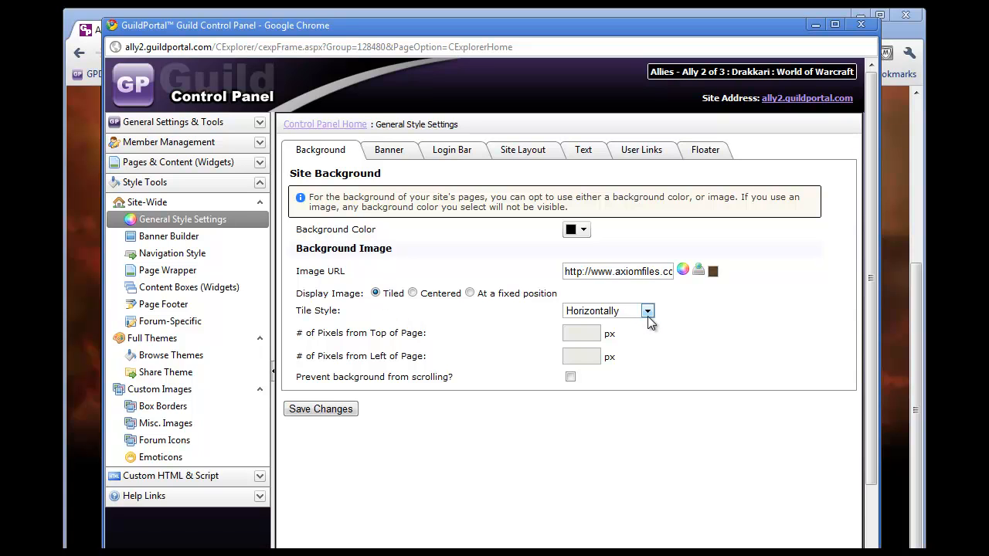
{"action": "left_click", "coordinate": [648, 311]}
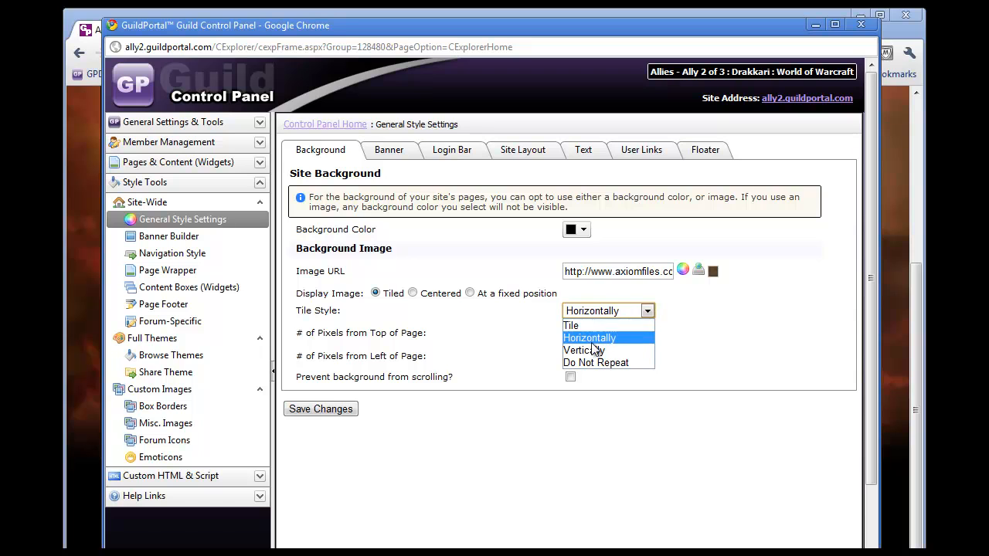
{"action": "mouse_move", "coordinate": [603, 362]}
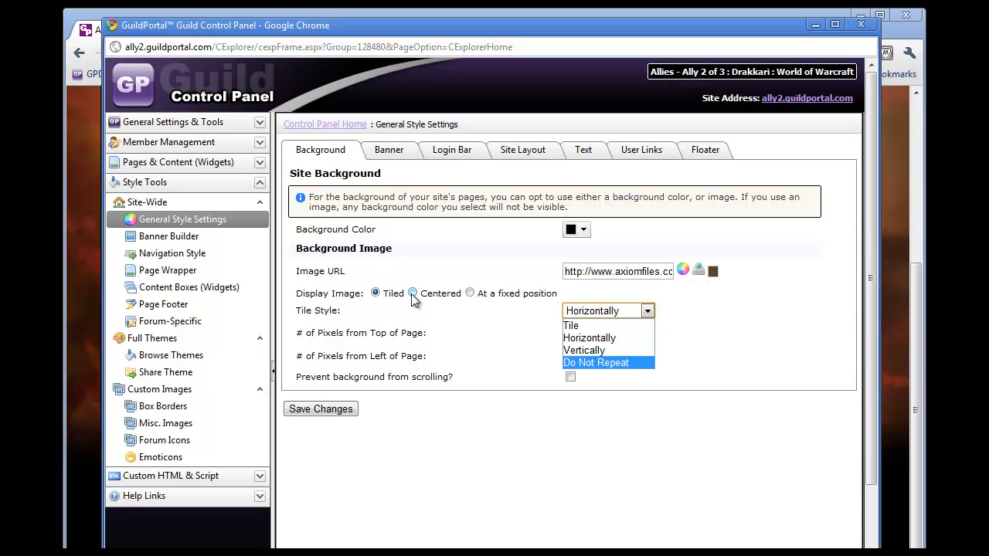
{"action": "mouse_move", "coordinate": [584, 350]}
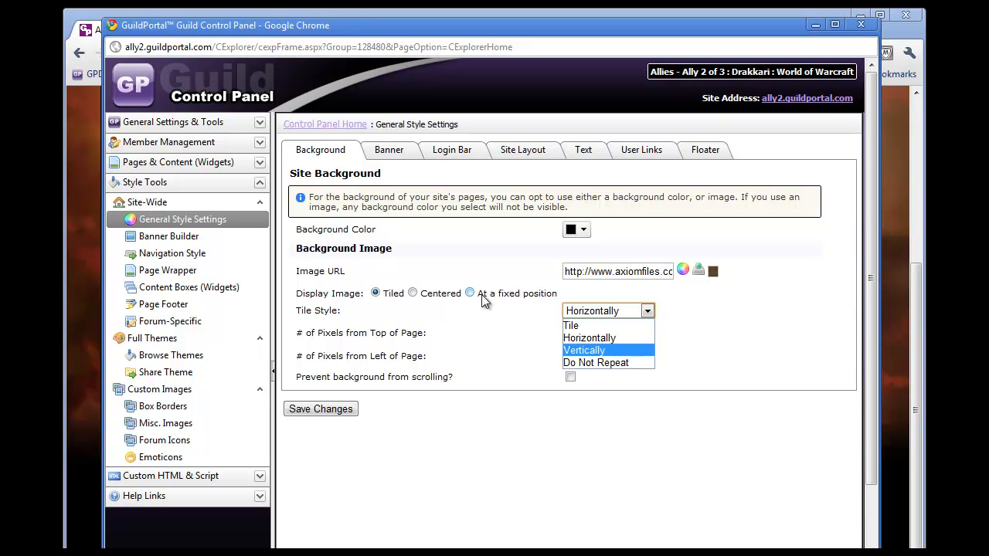
{"action": "left_click", "coordinate": [469, 293]}
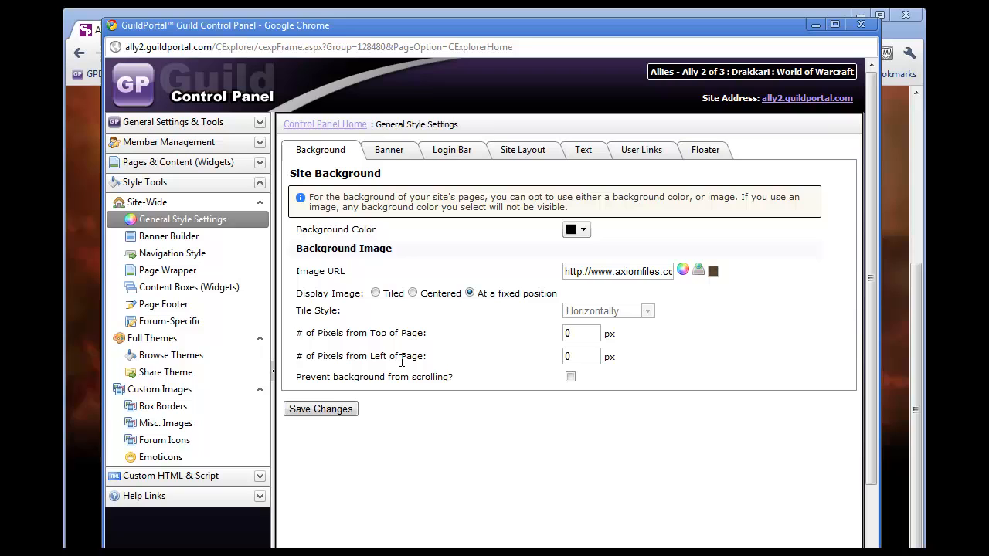
{"action": "mouse_move", "coordinate": [380, 402]}
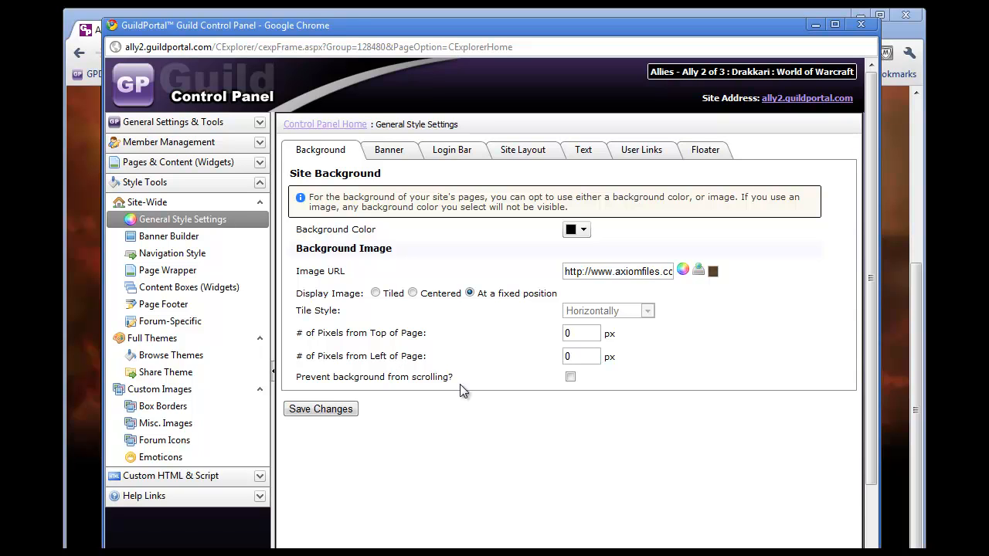
{"action": "left_click", "coordinate": [414, 294]}
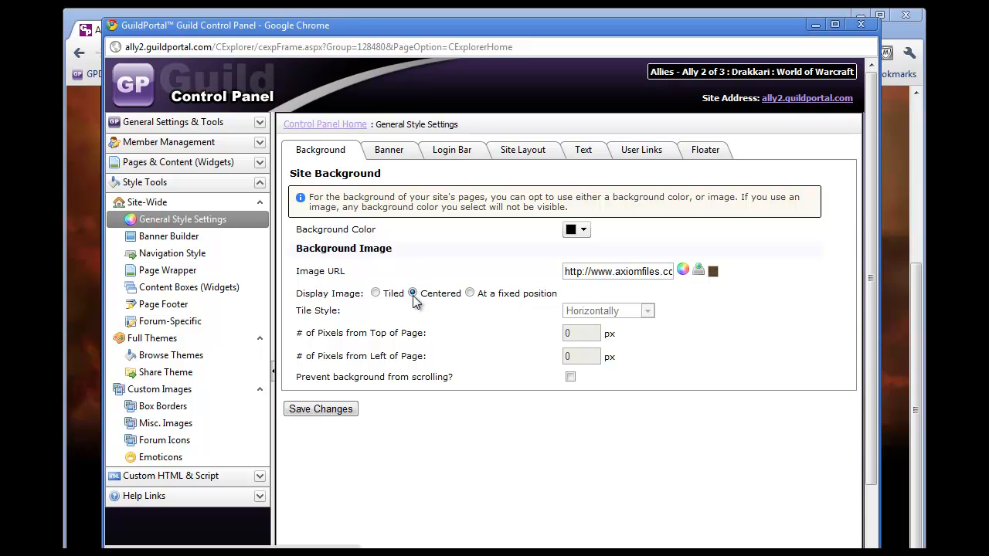
{"action": "mouse_move", "coordinate": [406, 312]}
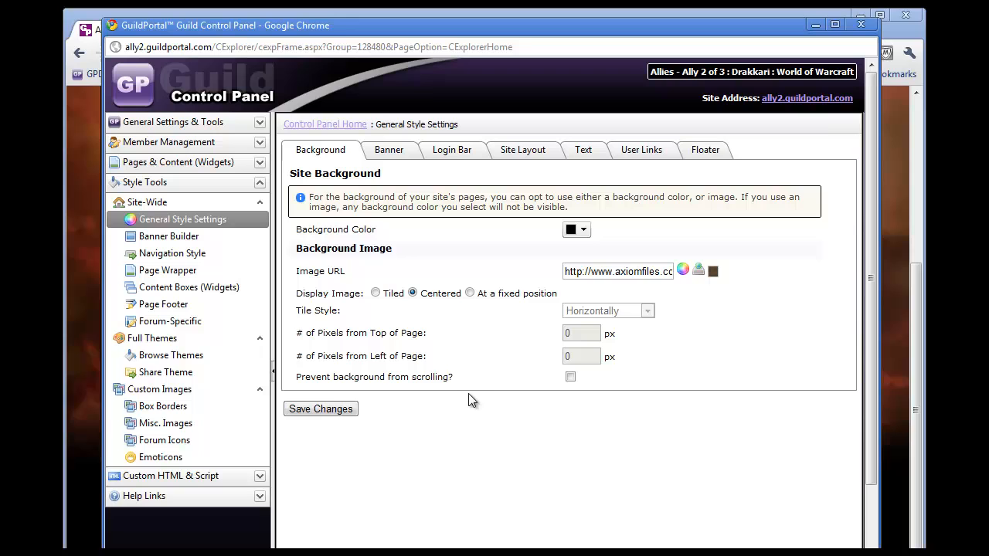
{"action": "mouse_move", "coordinate": [493, 362]}
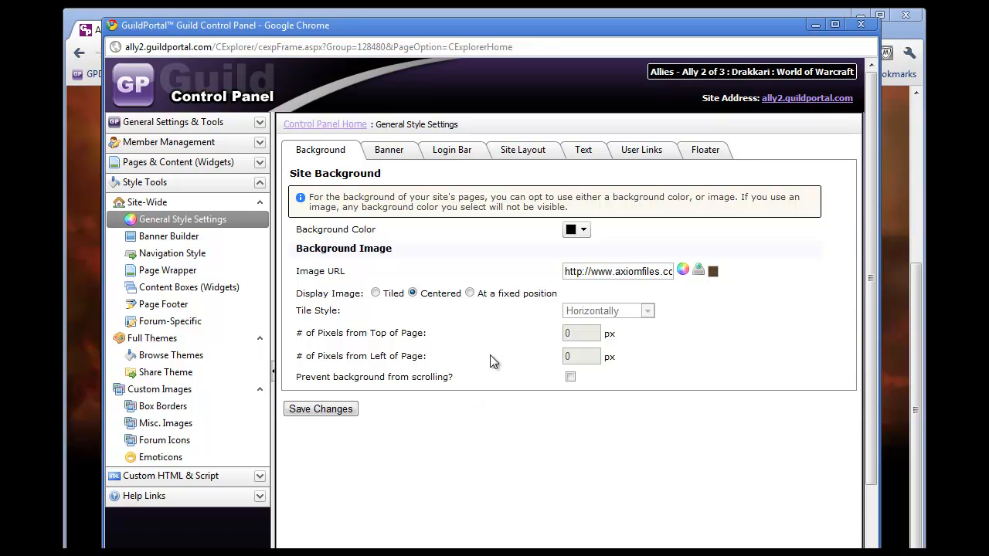
{"action": "mouse_move", "coordinate": [472, 362]}
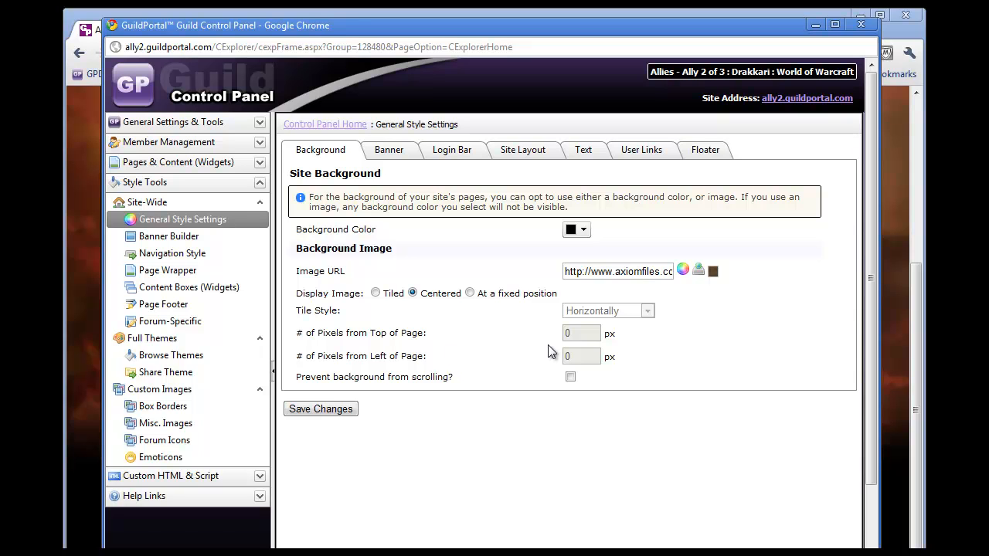
{"action": "mouse_move", "coordinate": [633, 168]}
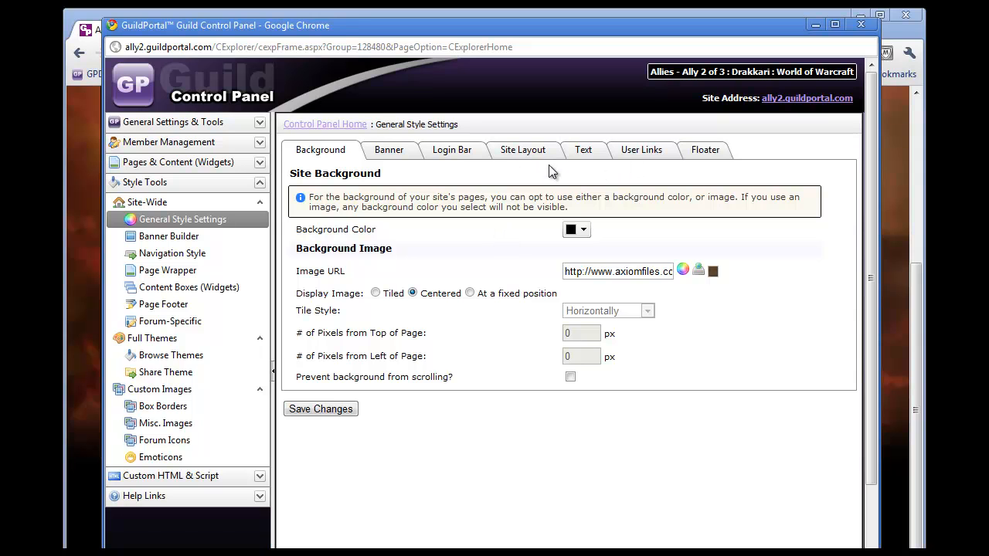
Step: Show the Site Layout tab: 1000px widget table width, centered, 25px top margin
{"action": "left_click", "coordinate": [524, 149]}
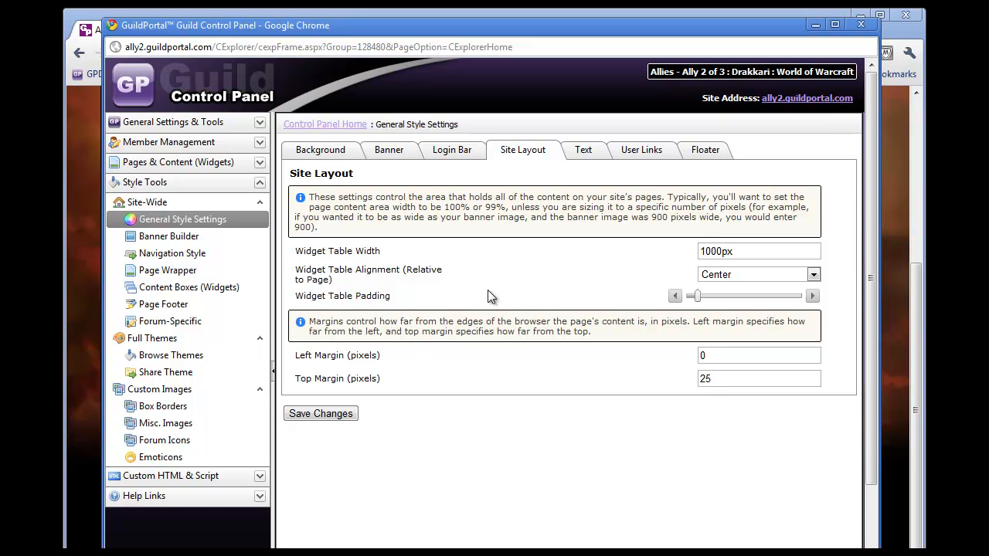
{"action": "mouse_move", "coordinate": [488, 302]}
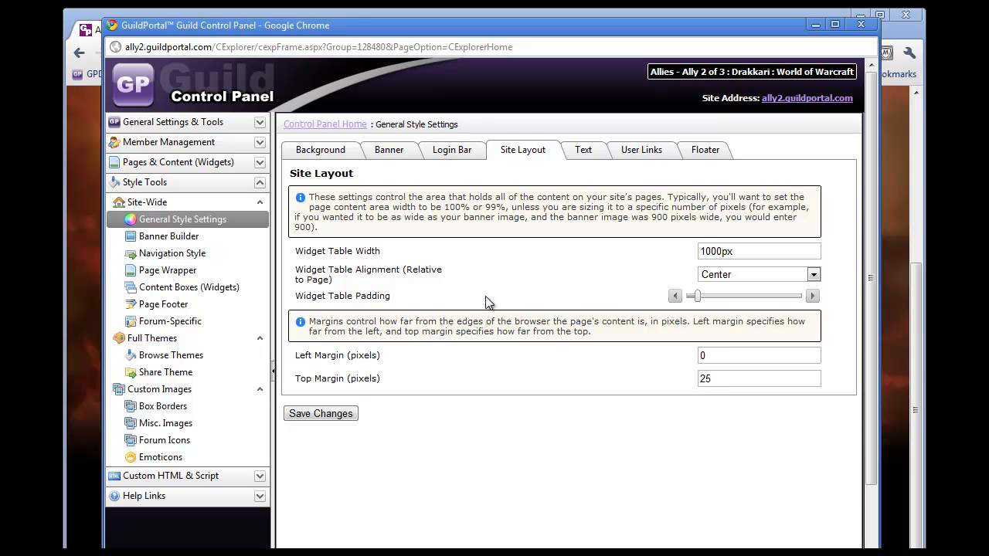
{"action": "mouse_move", "coordinate": [339, 162]}
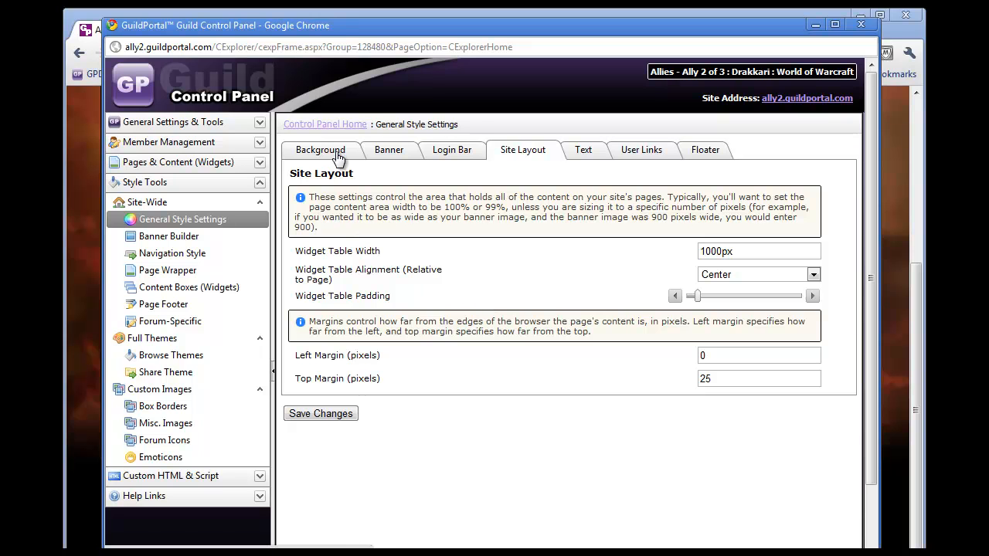
Step: Return to the Background tab and tick 'Prevent background from scrolling?'
{"action": "left_click", "coordinate": [320, 150]}
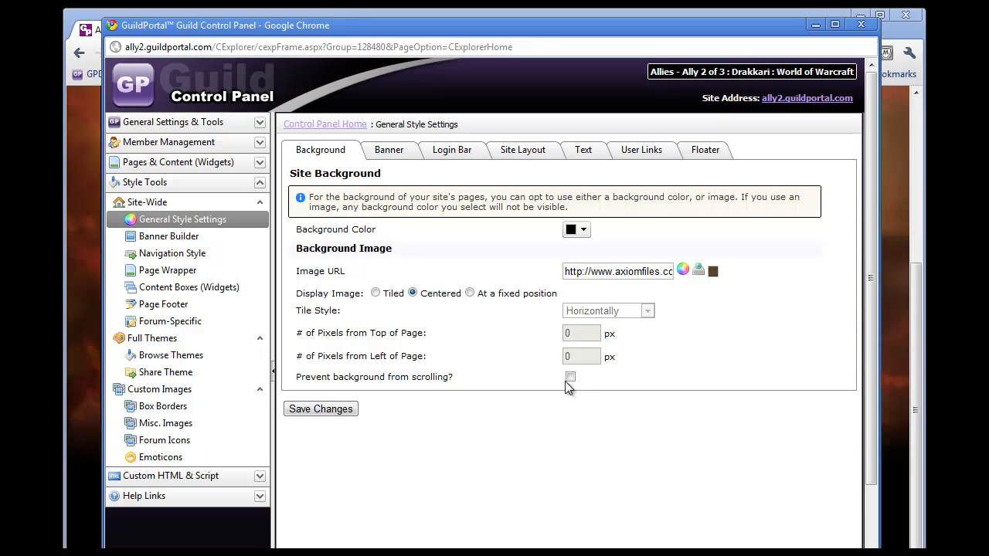
{"action": "left_click", "coordinate": [570, 377]}
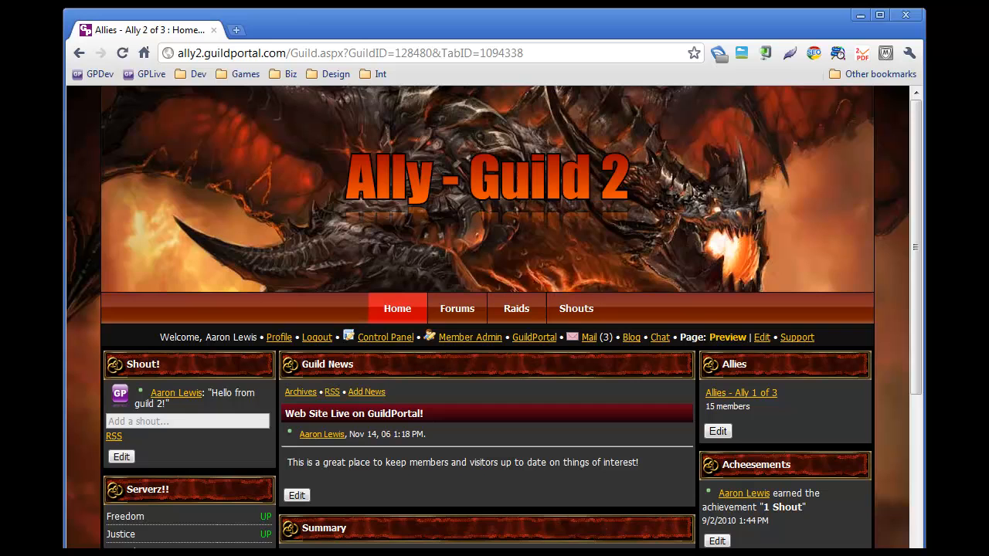
{"action": "scroll", "scroll_direction": "down", "scroll_amount": 3}
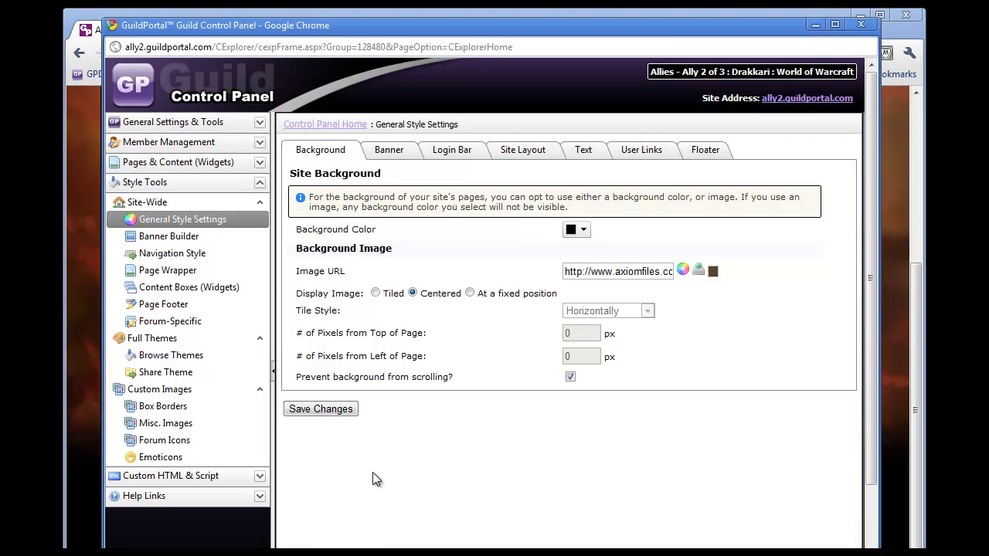
{"action": "mouse_move", "coordinate": [522, 421]}
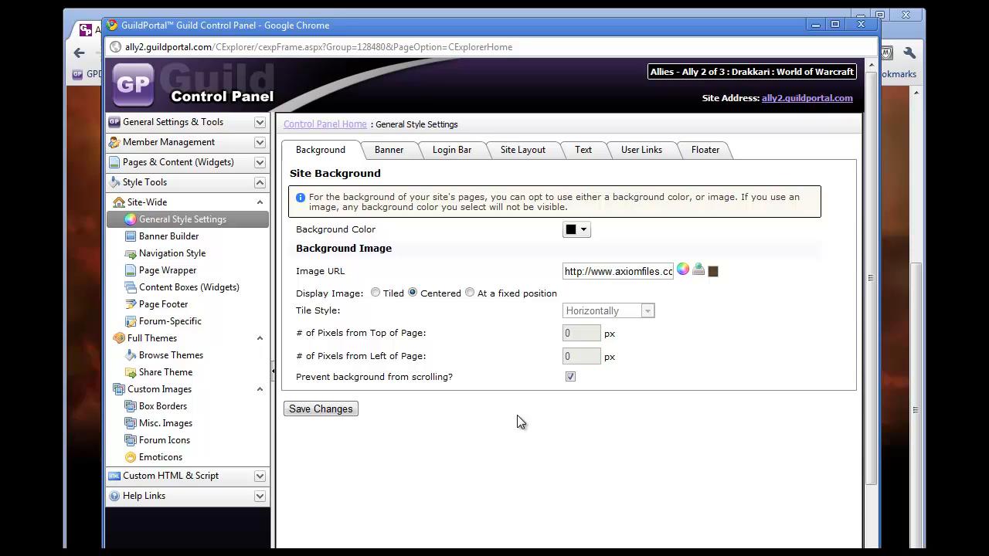
{"action": "mouse_move", "coordinate": [508, 430]}
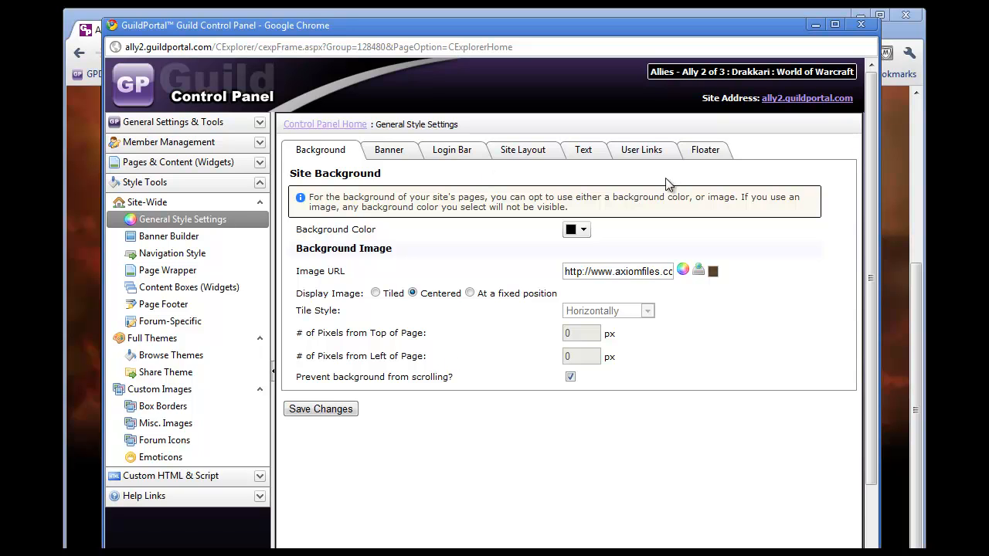
{"action": "mouse_move", "coordinate": [609, 368]}
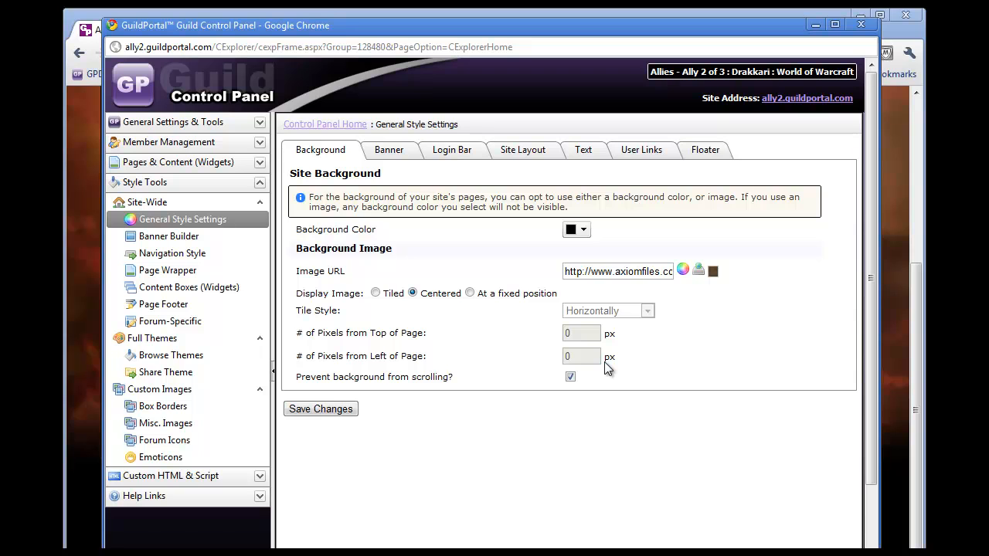